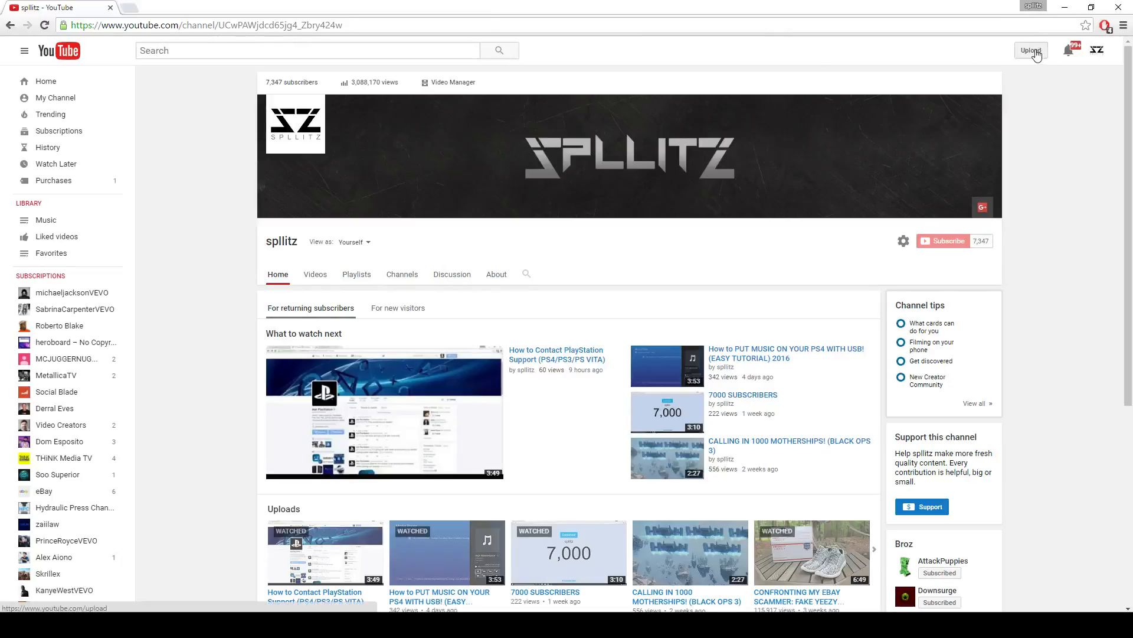
# Step: Upload the video file, titled 'How to download a youtube video', from the Open dialog
pyautogui.click(1032, 50)
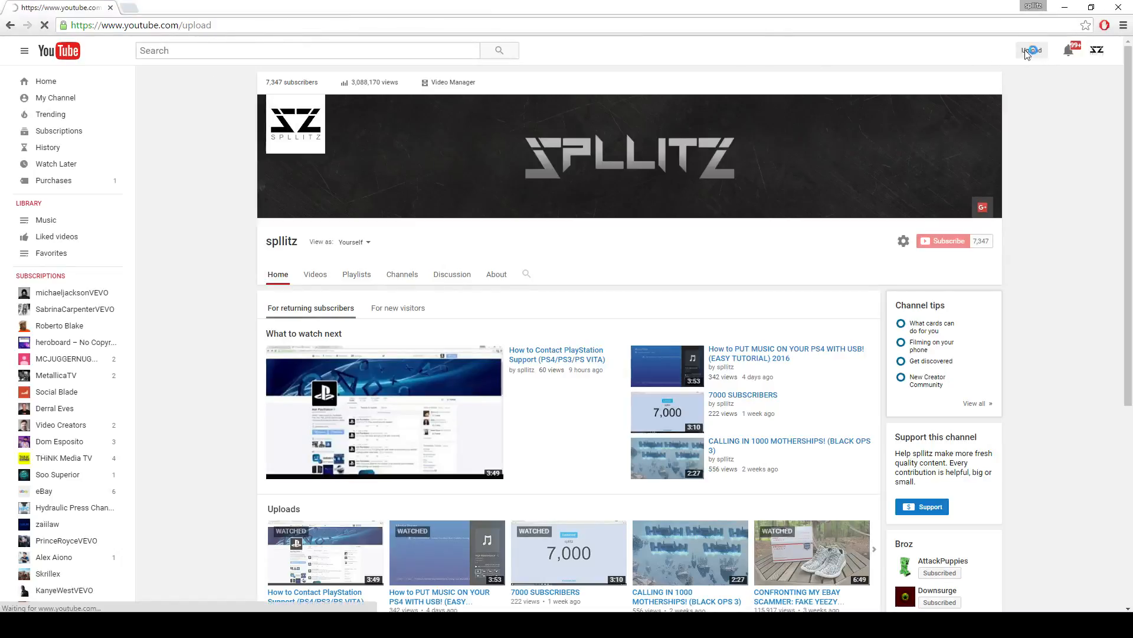
pyautogui.click(1029, 50)
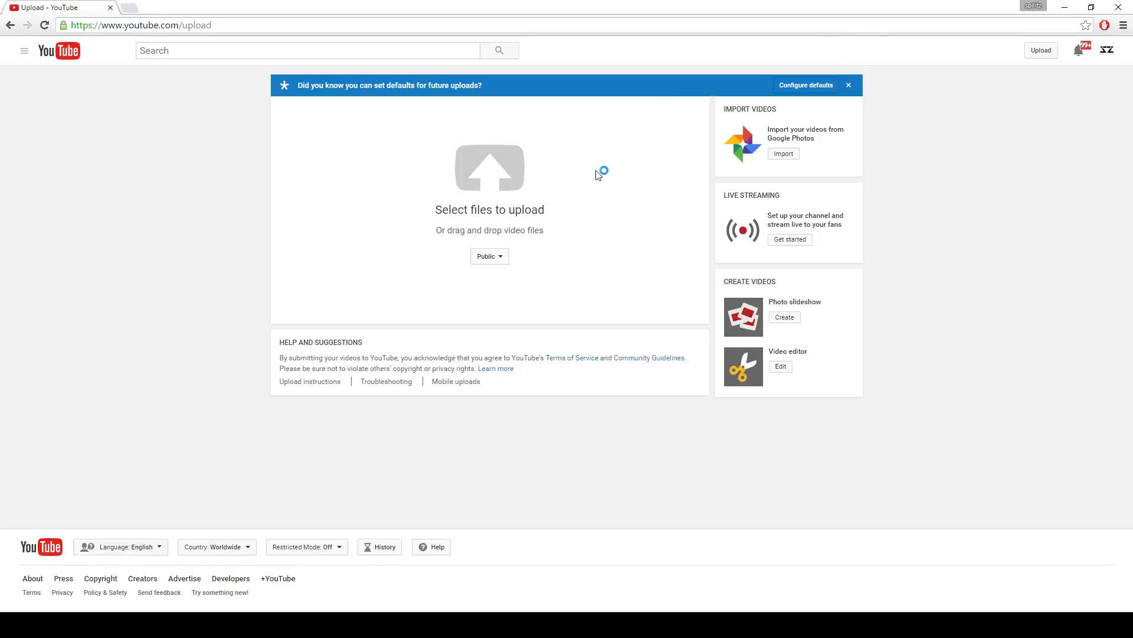
pyautogui.click(489, 168)
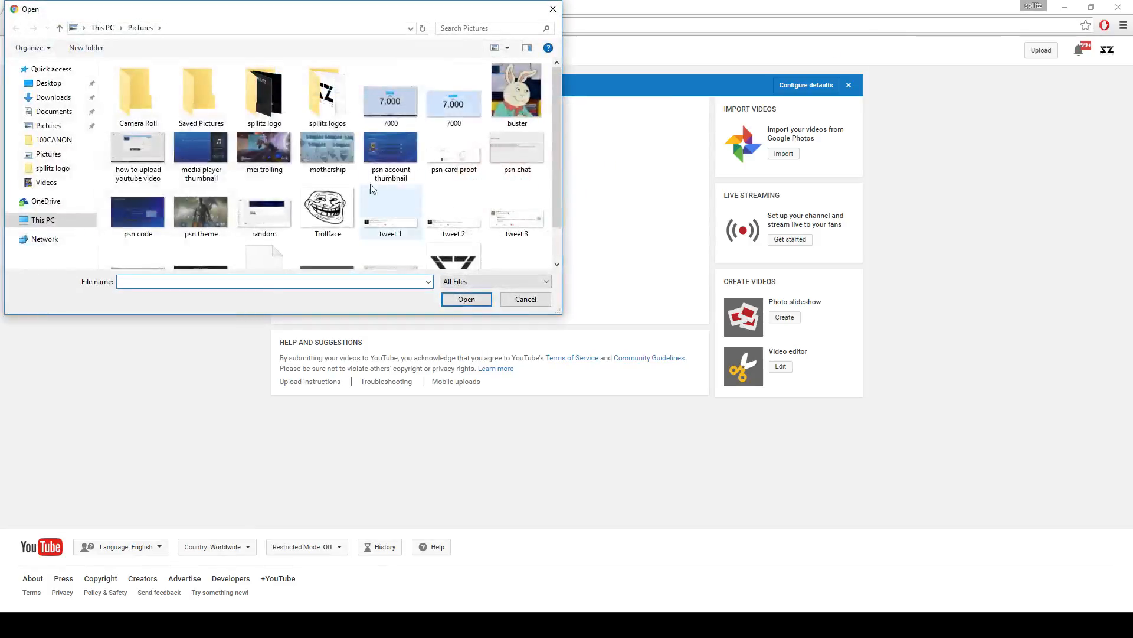
pyautogui.click(52, 168)
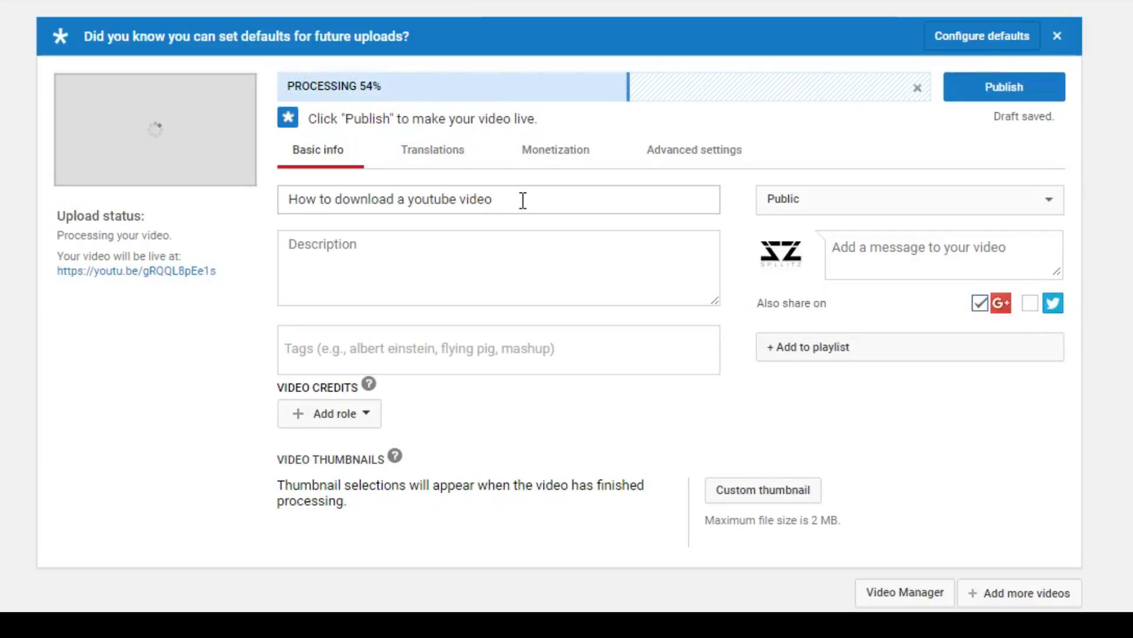
# Step: Write the description 'This is how you download a youtube video! It's so easy!' plus a web link line
pyautogui.tripleClick(391, 200)
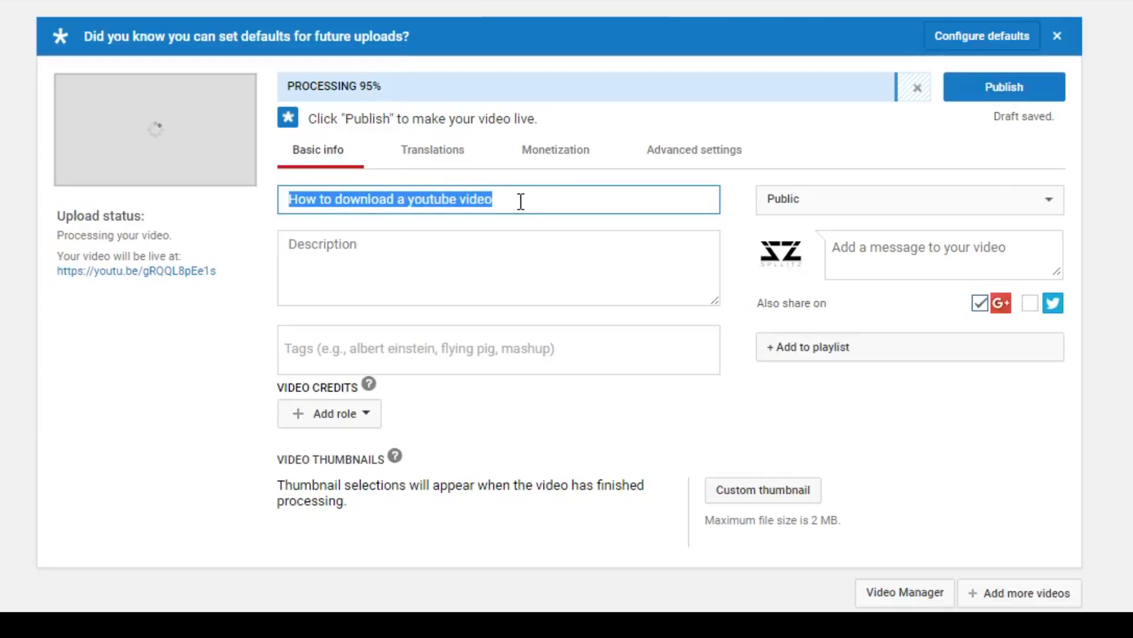
pyautogui.click(495, 200)
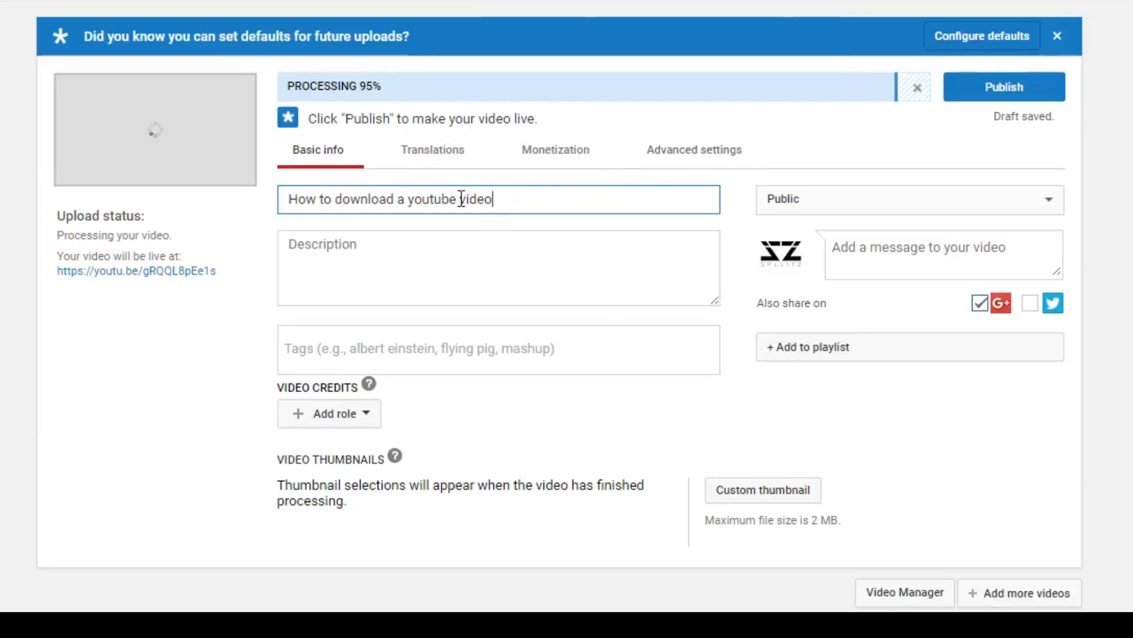
pyautogui.doubleClick(460, 198)
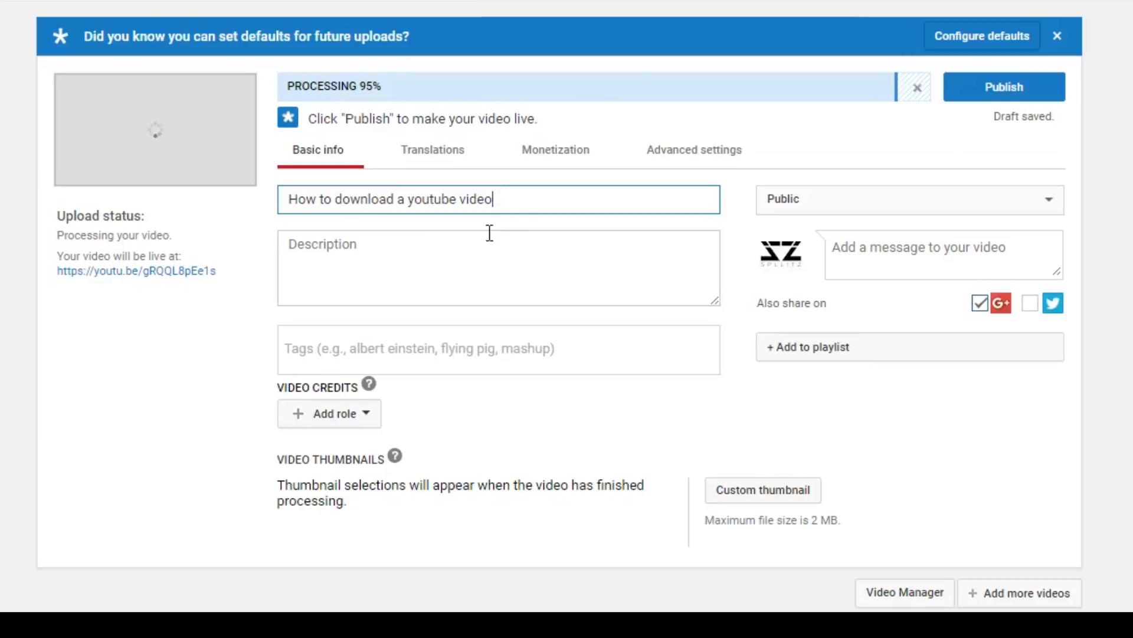
pyautogui.click(497, 268)
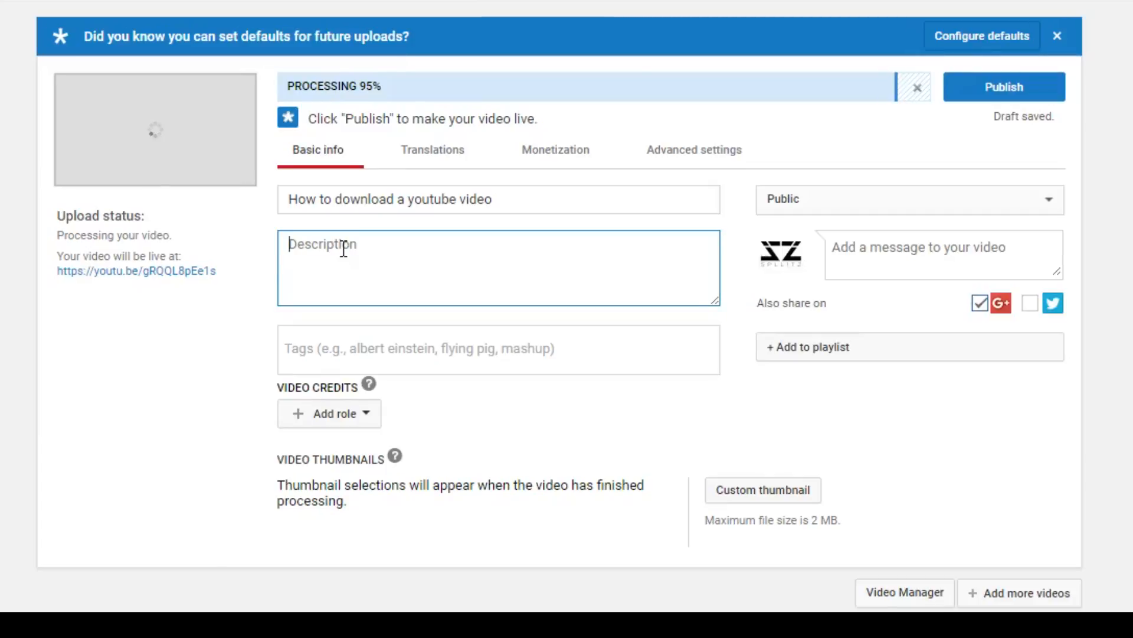
pyautogui.write("This is how you download a youtube video! It's so easy!")
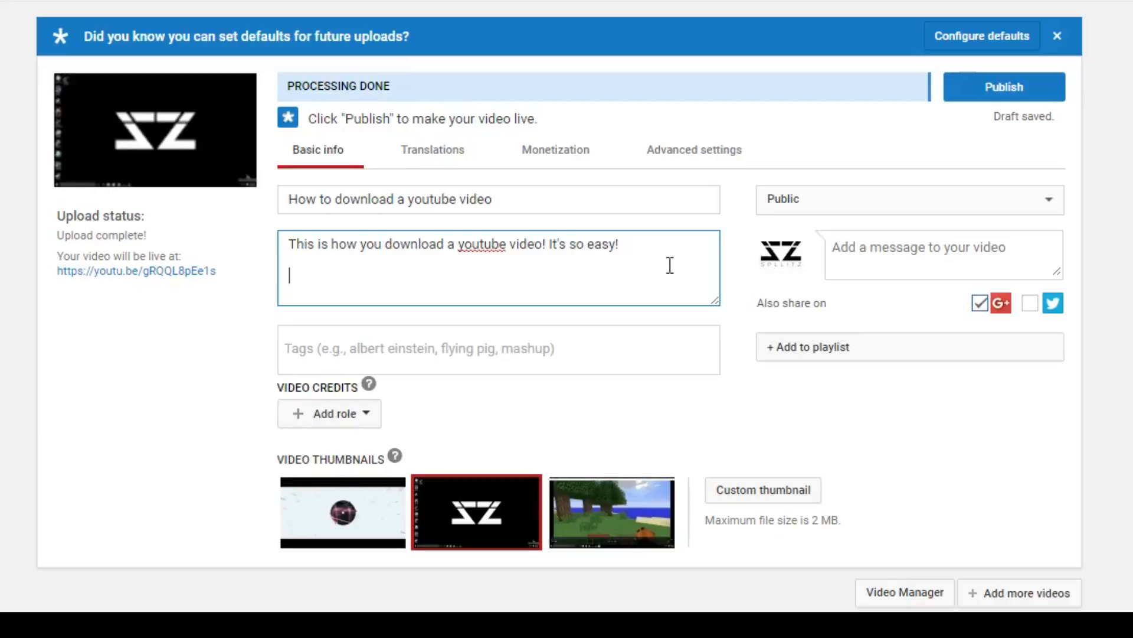
pyautogui.moveTo(620, 262)
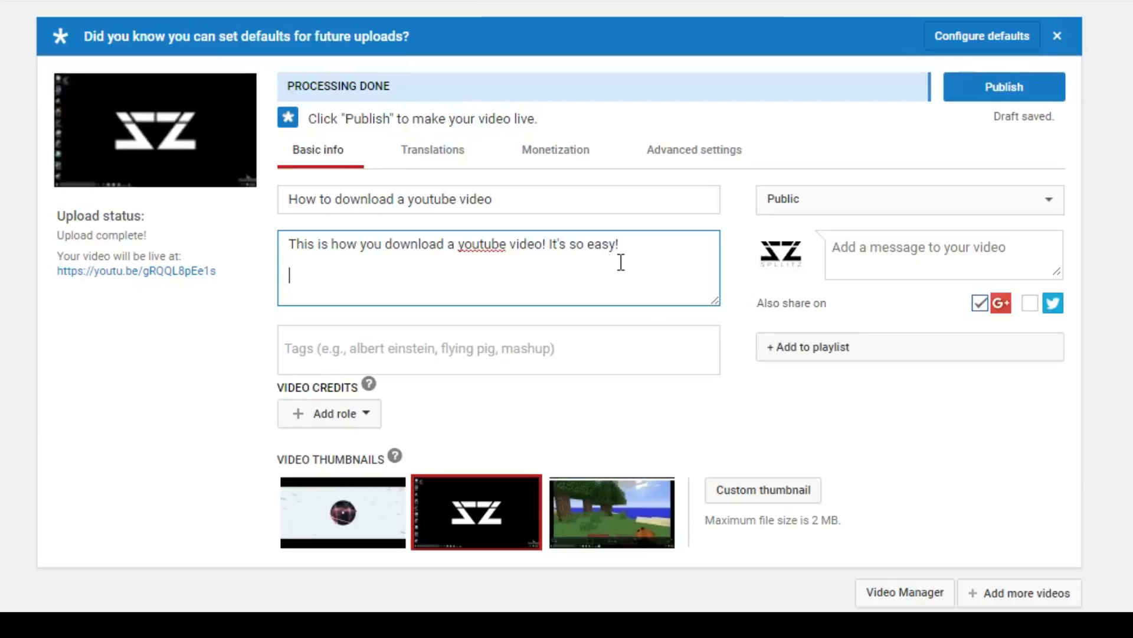
pyautogui.moveTo(314, 276)
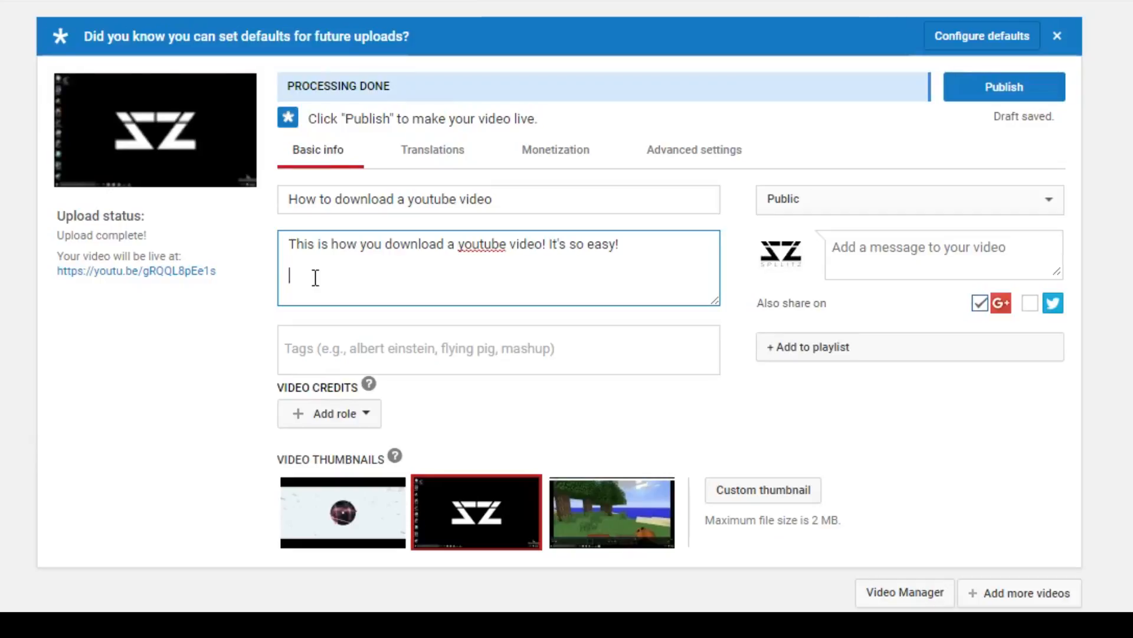
pyautogui.write('www.po')
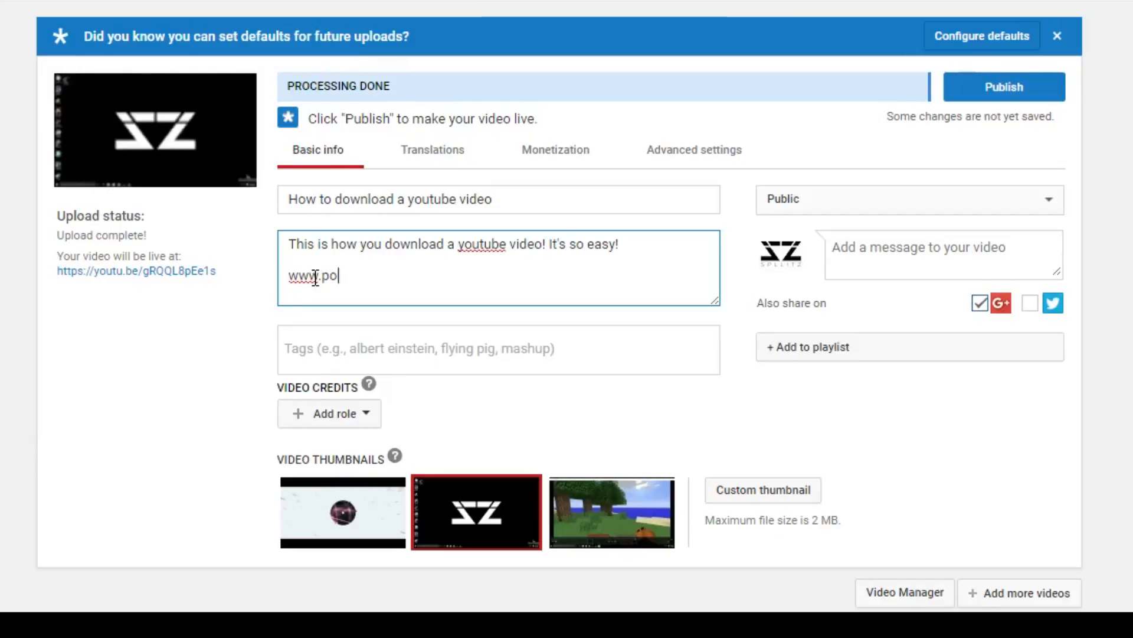
pyautogui.write('rnhub.com/')
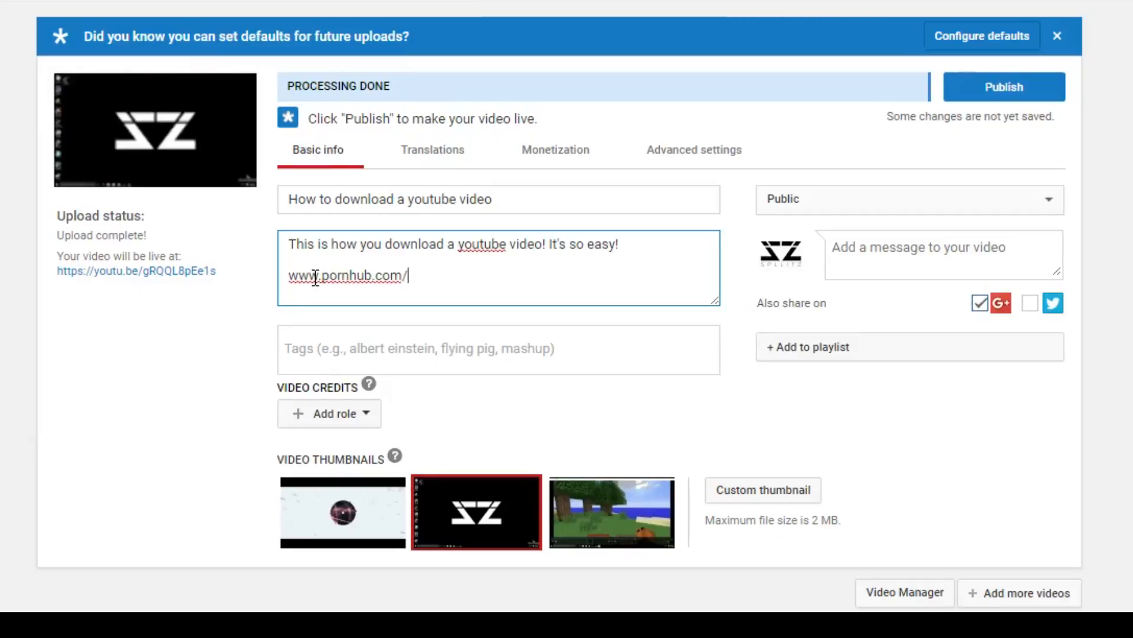
pyautogui.write('spllitz')
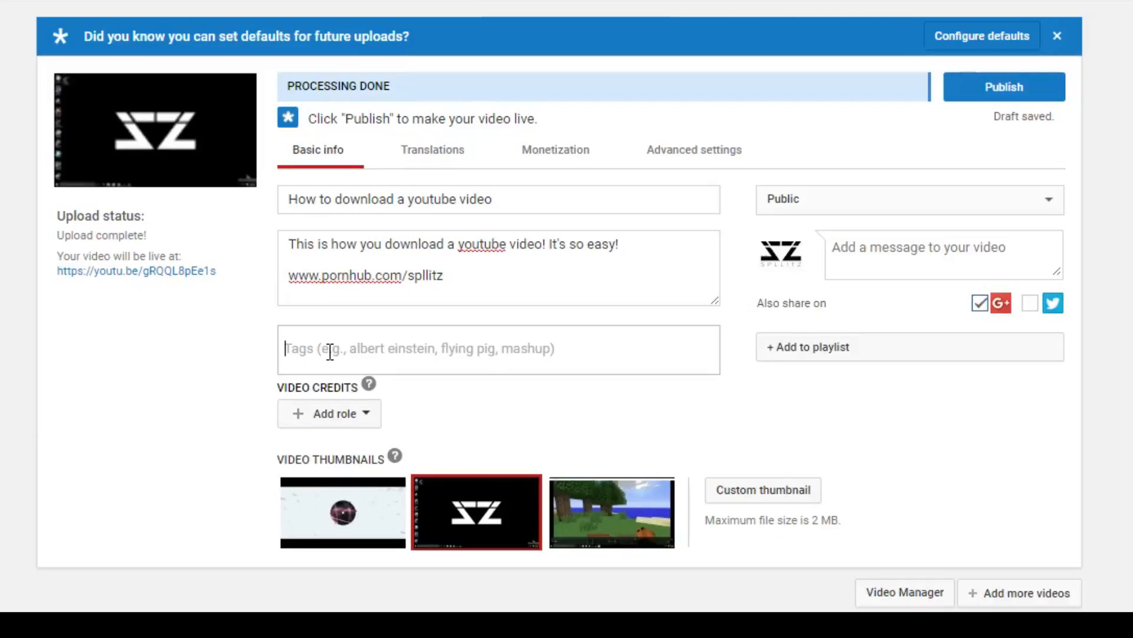
# Step: Add the tags 'youtube download' and 'tutorial'
pyautogui.write('youtube downloa')
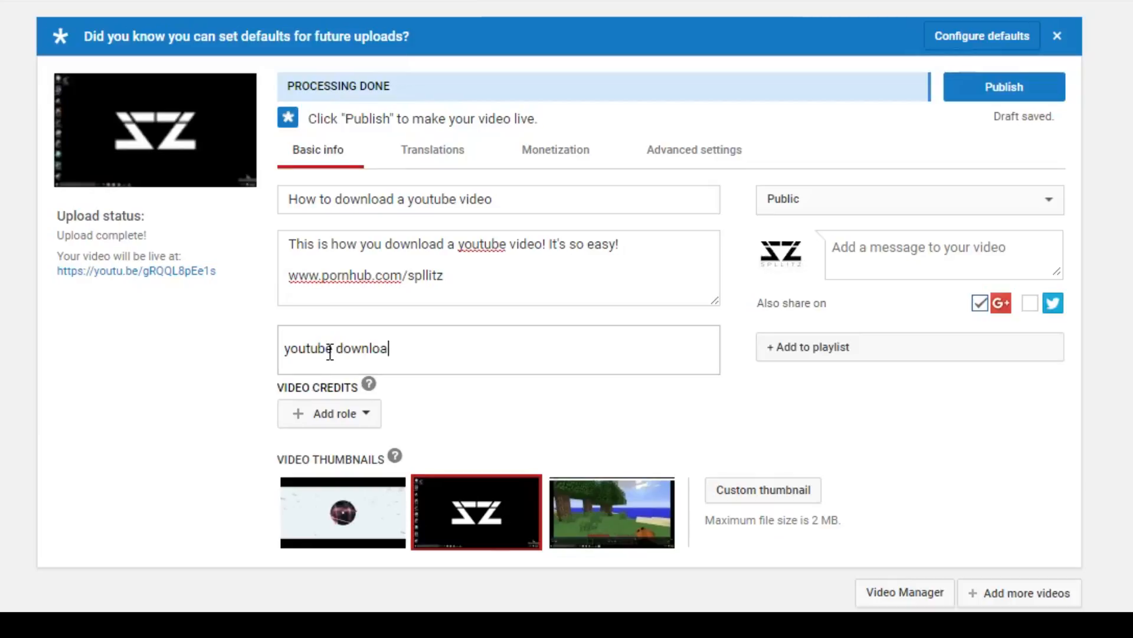
pyautogui.write('tutorial')
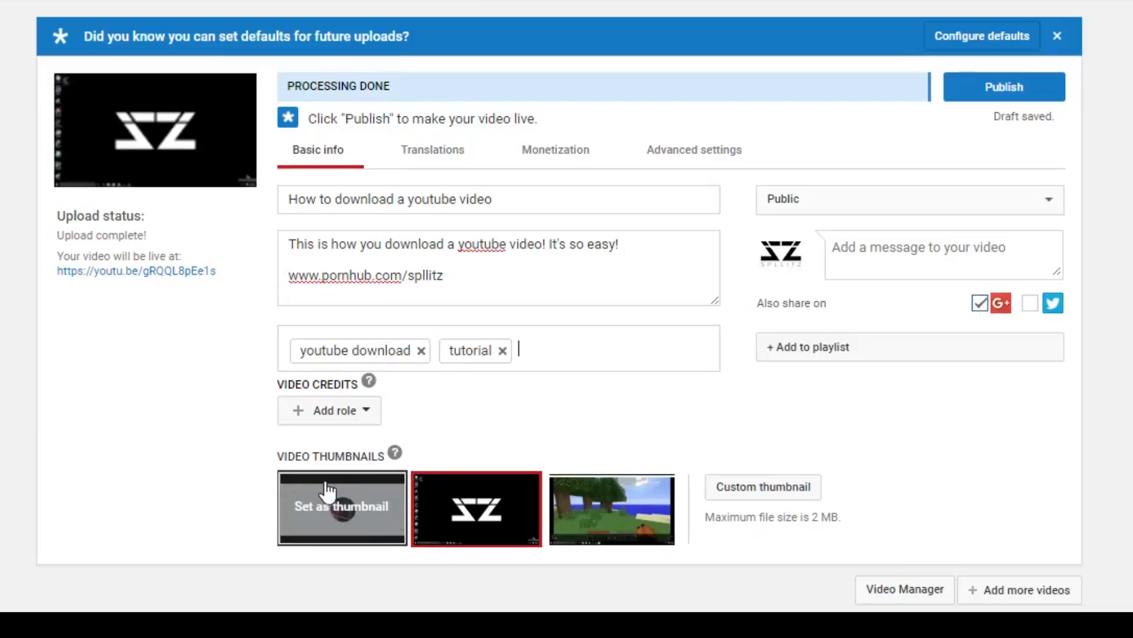
pyautogui.moveTo(422, 415)
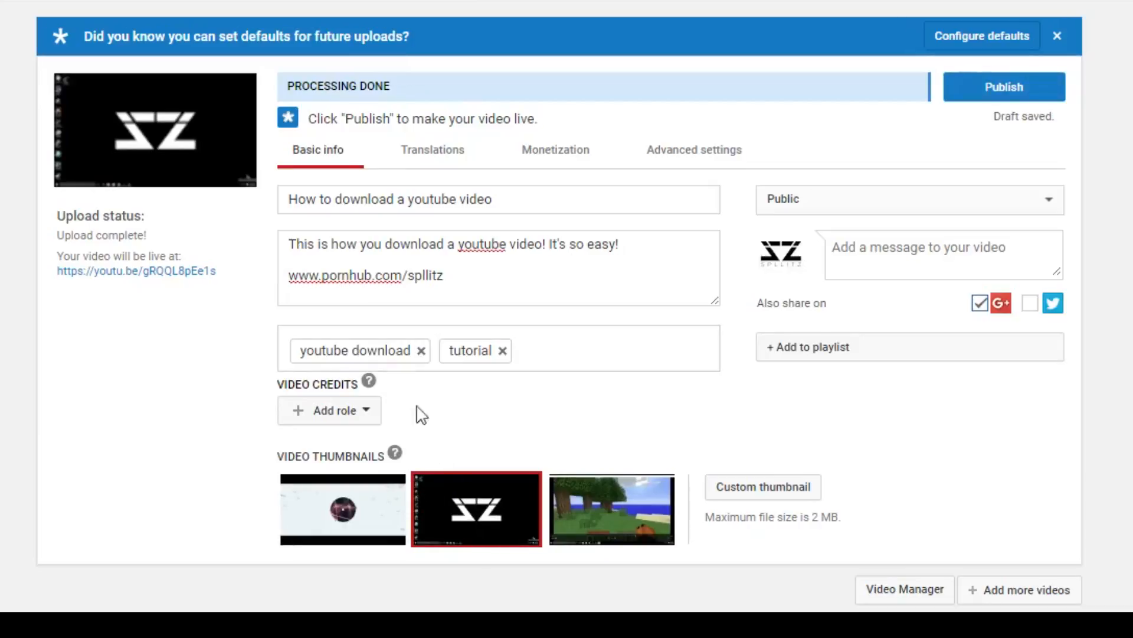
pyautogui.moveTo(342, 506)
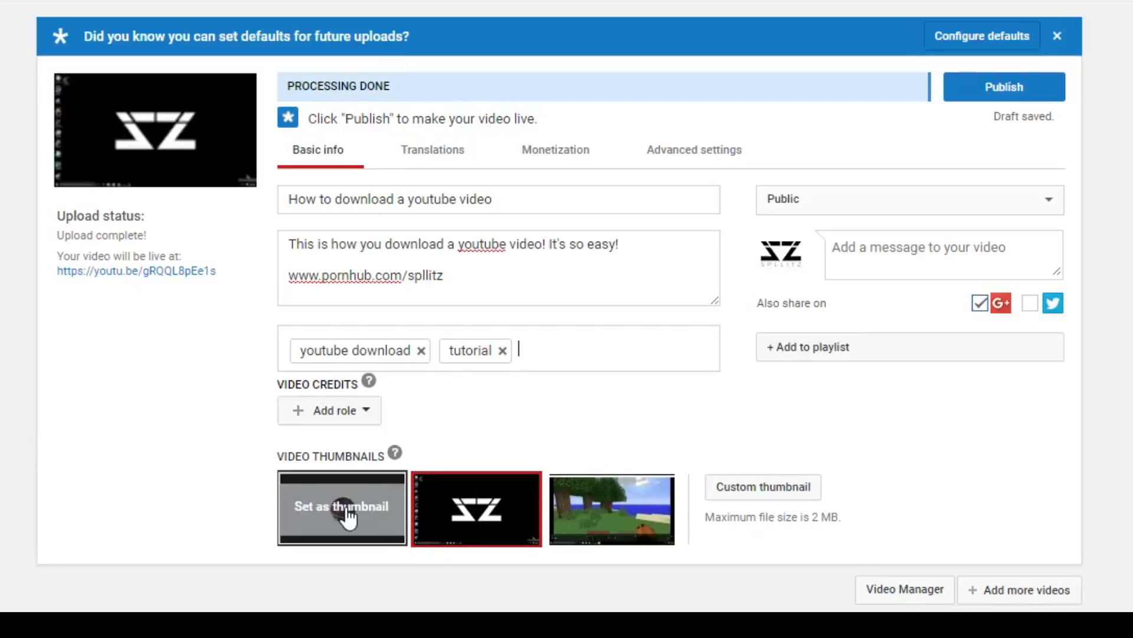
# Step: Make the Minecraft landscape frame the thumbnail, cancelling the custom thumbnail chooser
pyautogui.click(342, 507)
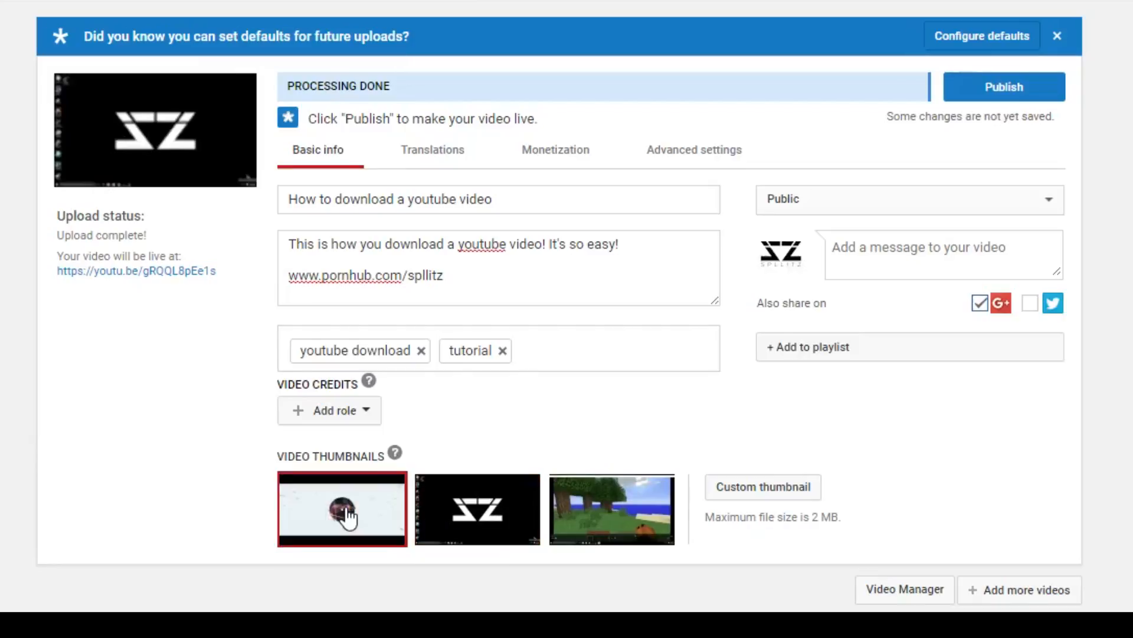
pyautogui.click(476, 508)
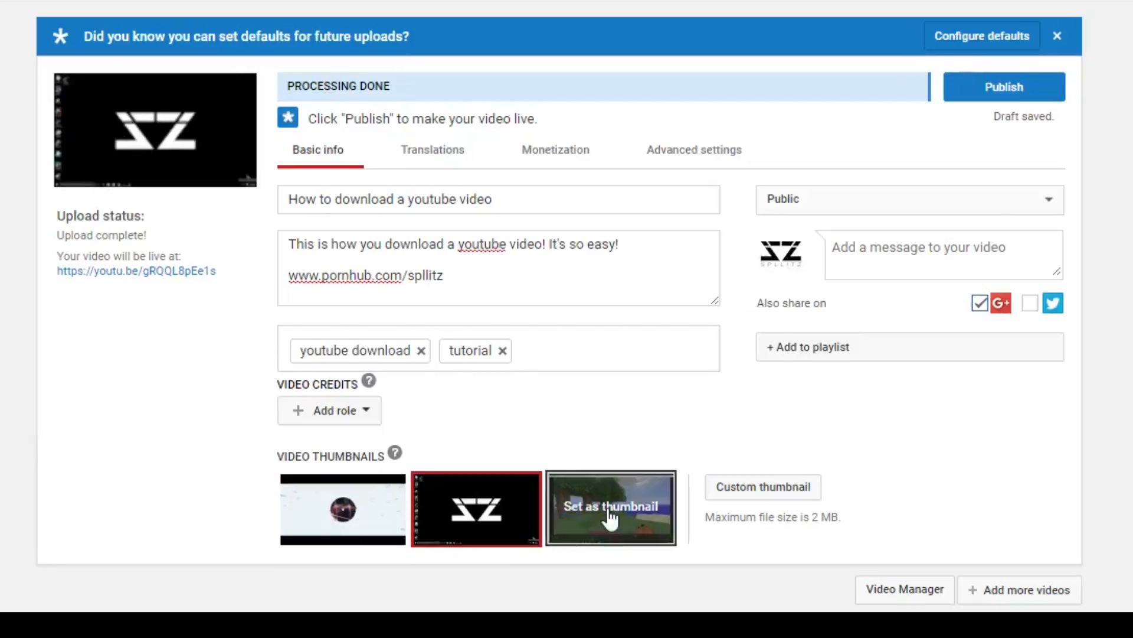
pyautogui.click(611, 508)
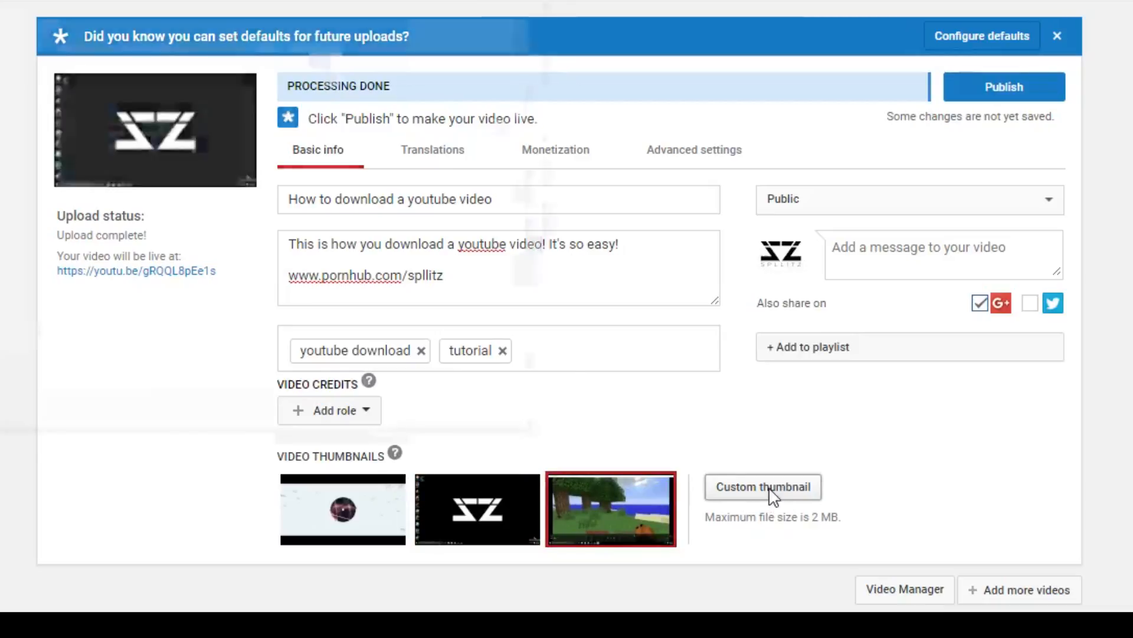
pyautogui.click(761, 487)
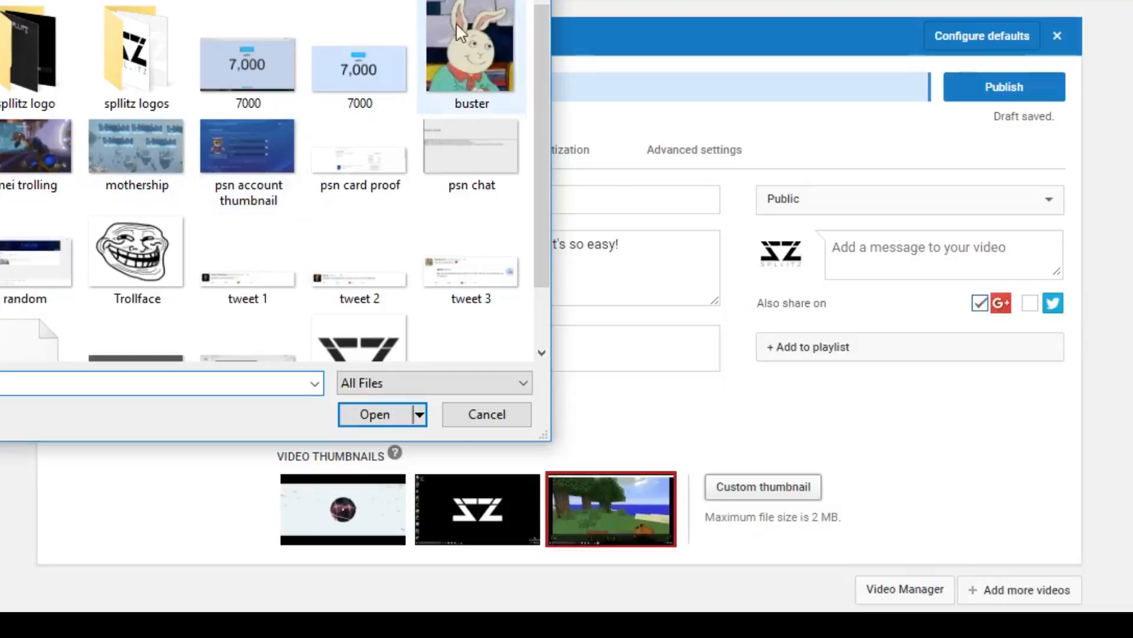
pyautogui.click(485, 414)
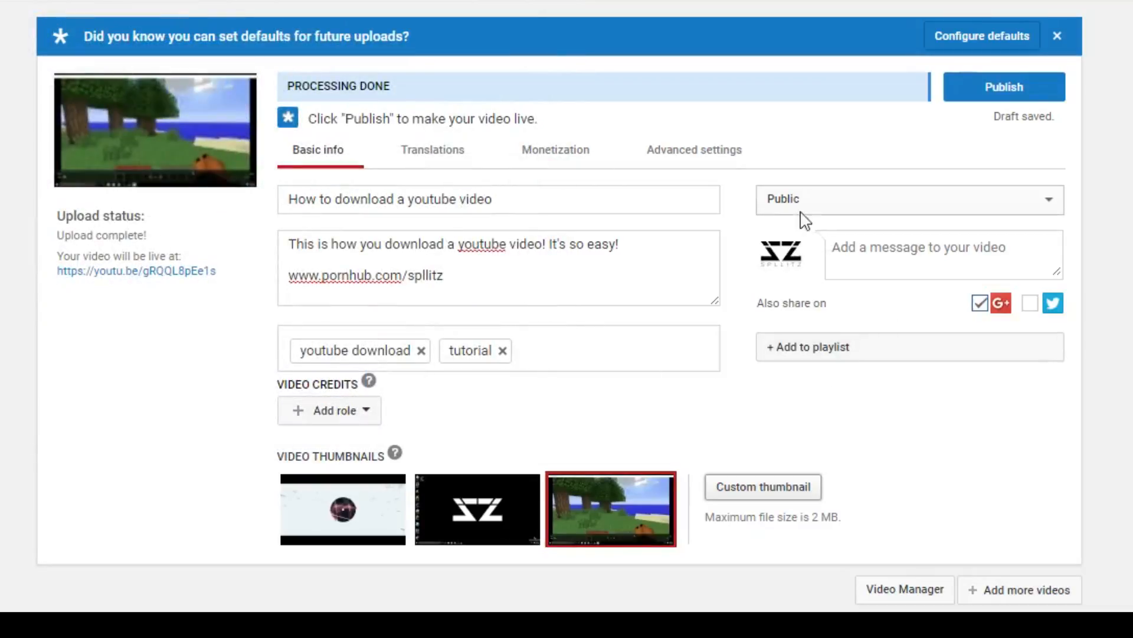
# Step: Set the video's visibility to Unlisted
pyautogui.click(906, 199)
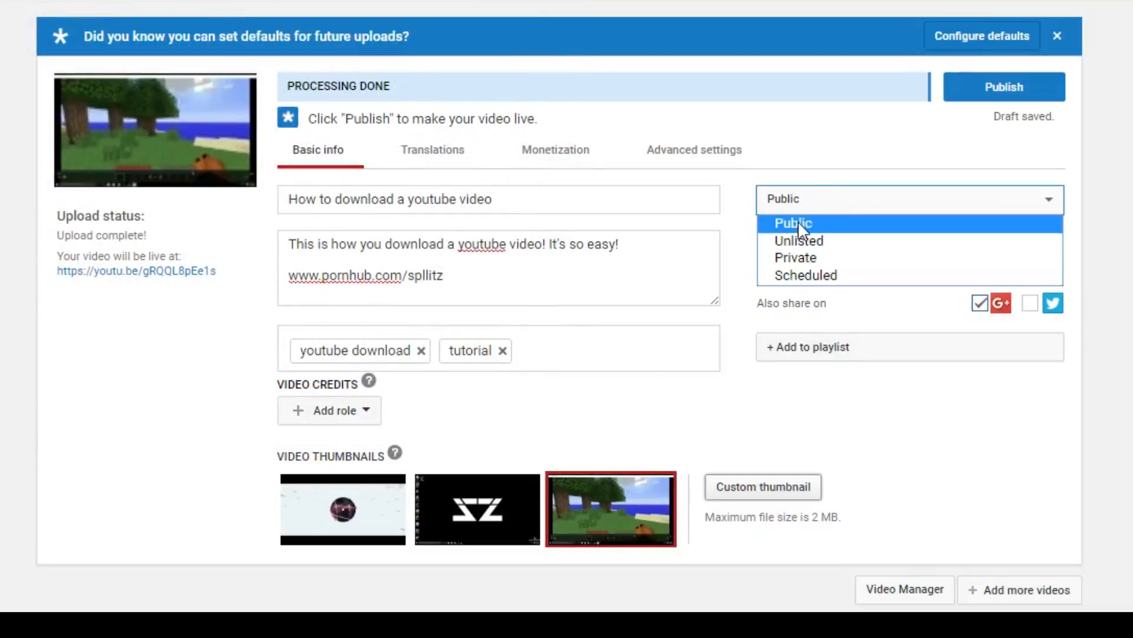
pyautogui.click(793, 223)
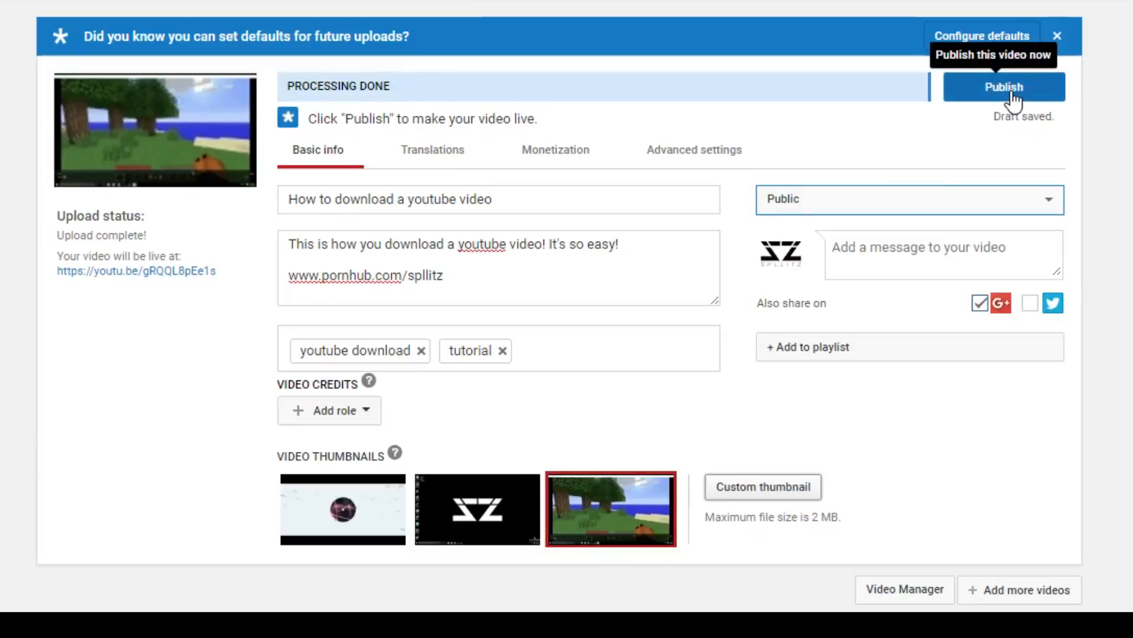
pyautogui.moveTo(808, 210)
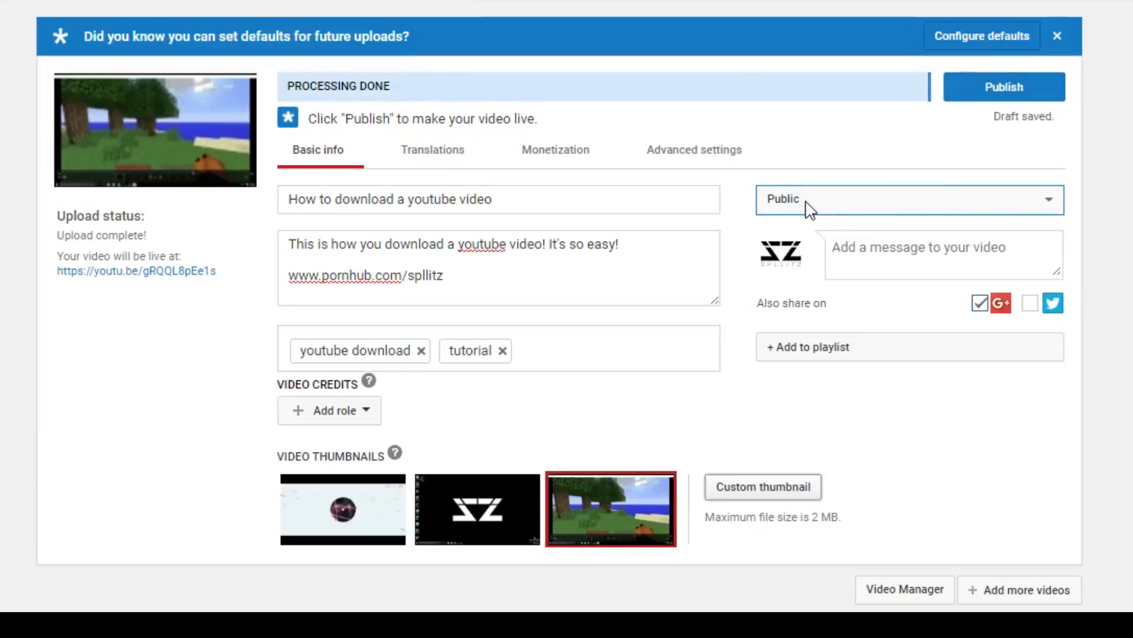
pyautogui.click(908, 199)
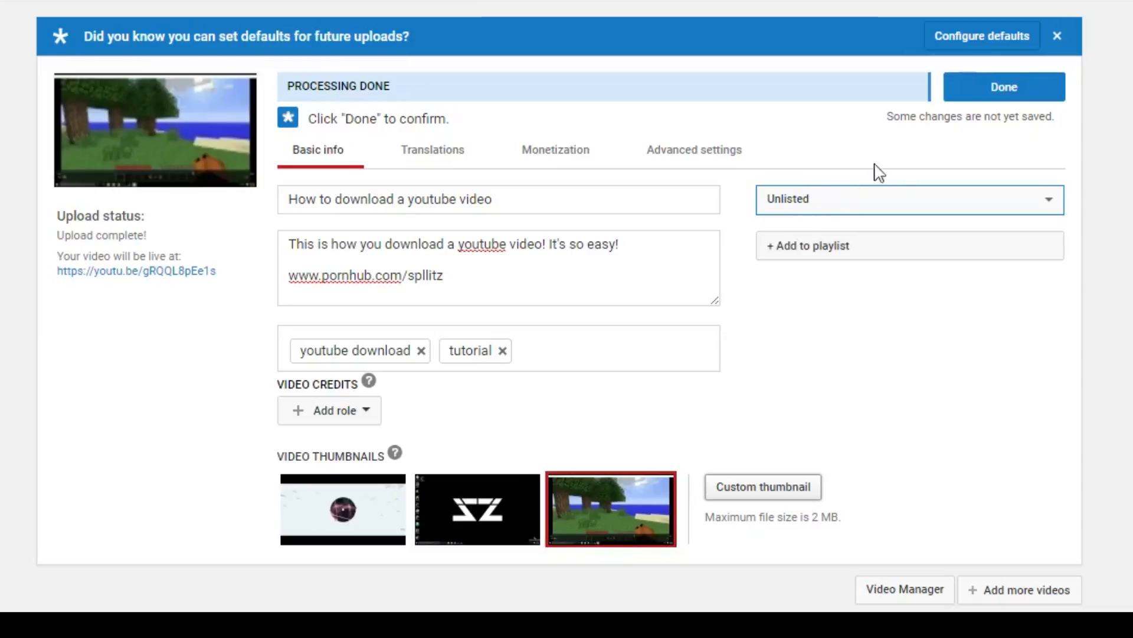
pyautogui.click(1003, 86)
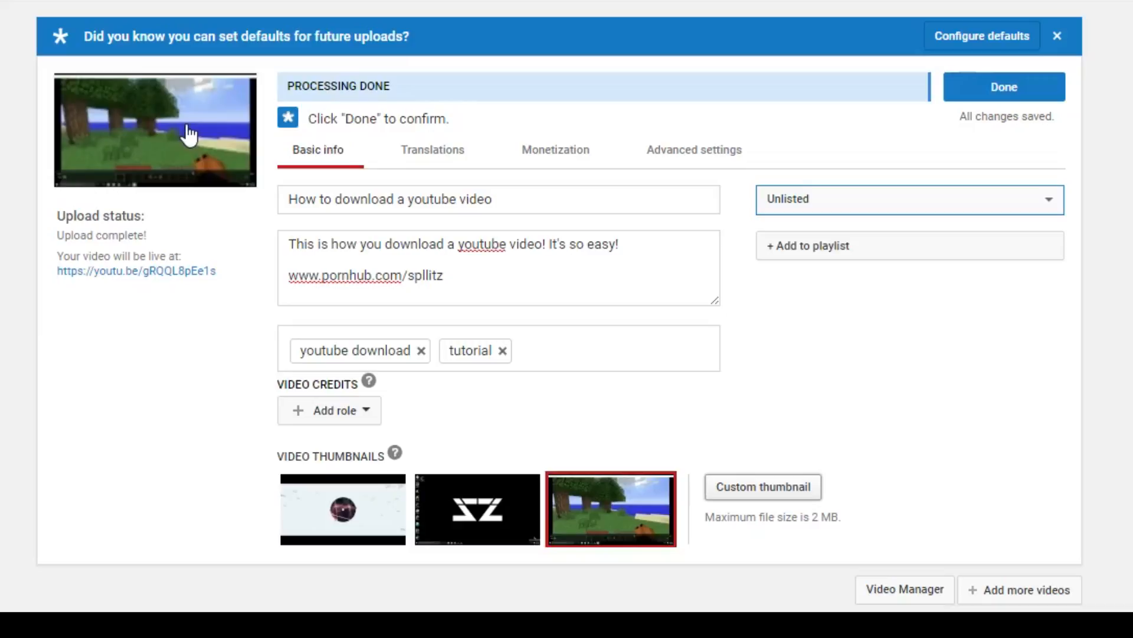
pyautogui.moveTo(504, 286)
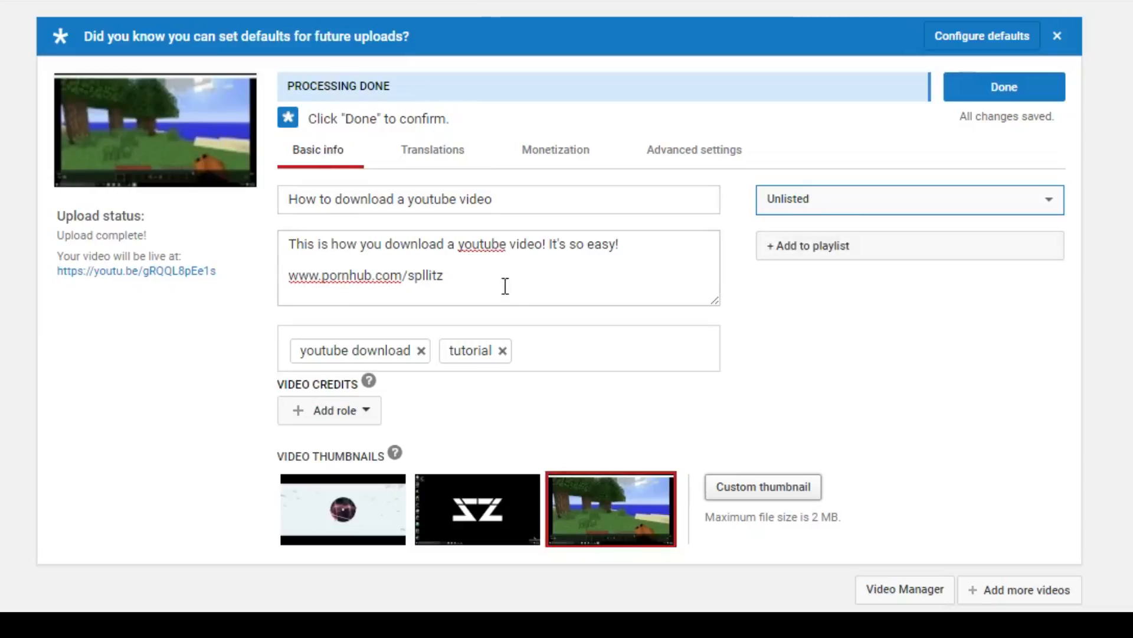
pyautogui.doubleClick(365, 275)
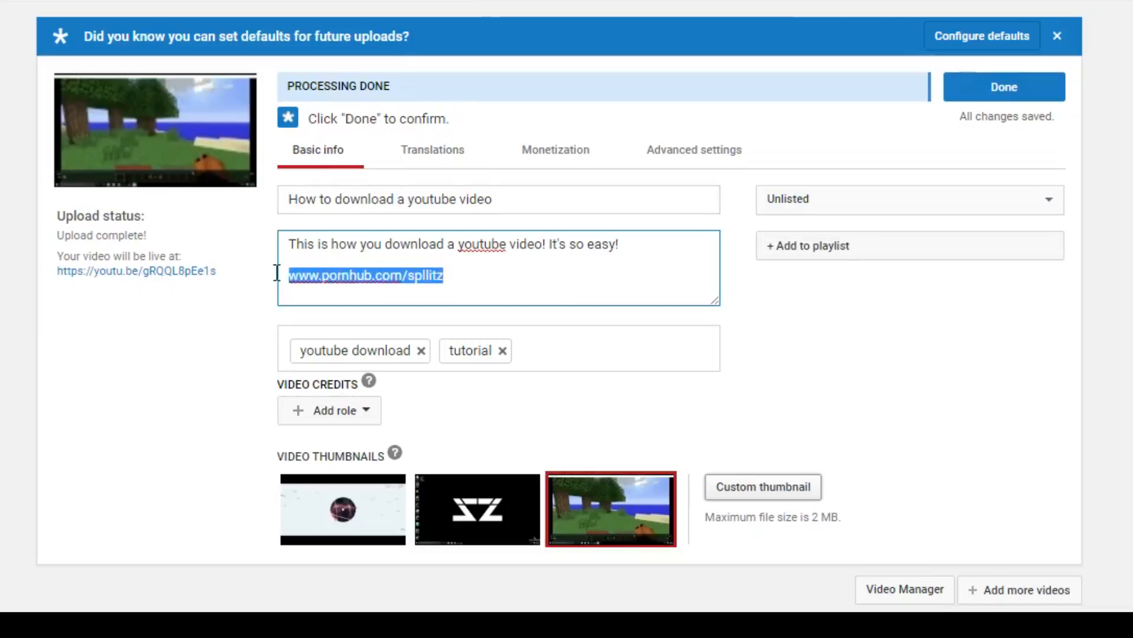
# Step: Change the visibility from Unlisted to Private
pyautogui.click(906, 199)
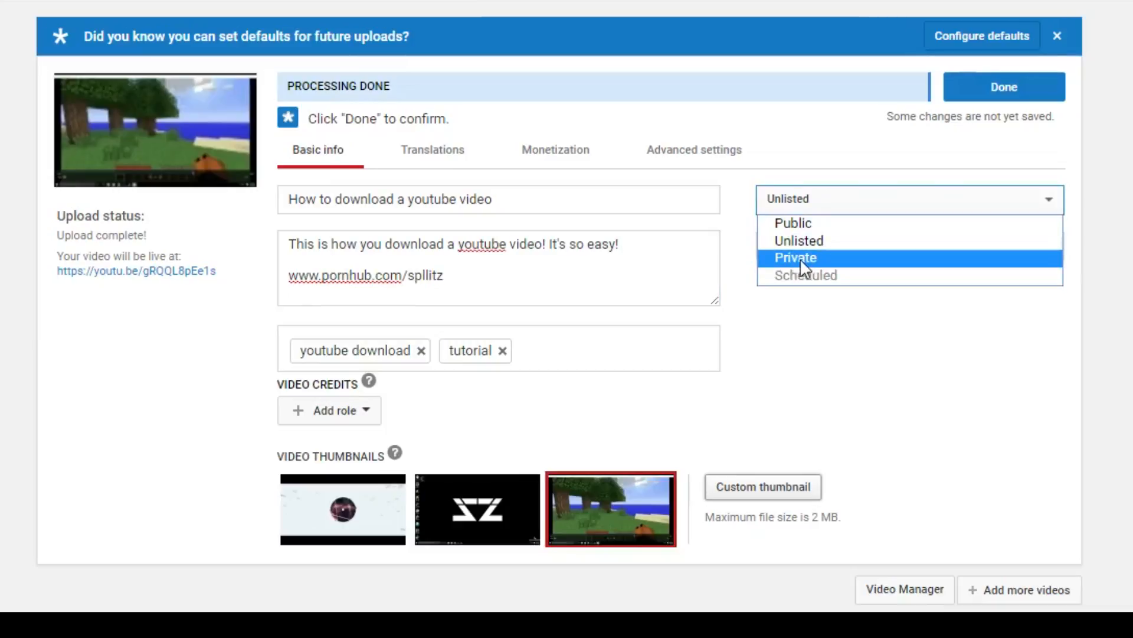
pyautogui.click(794, 257)
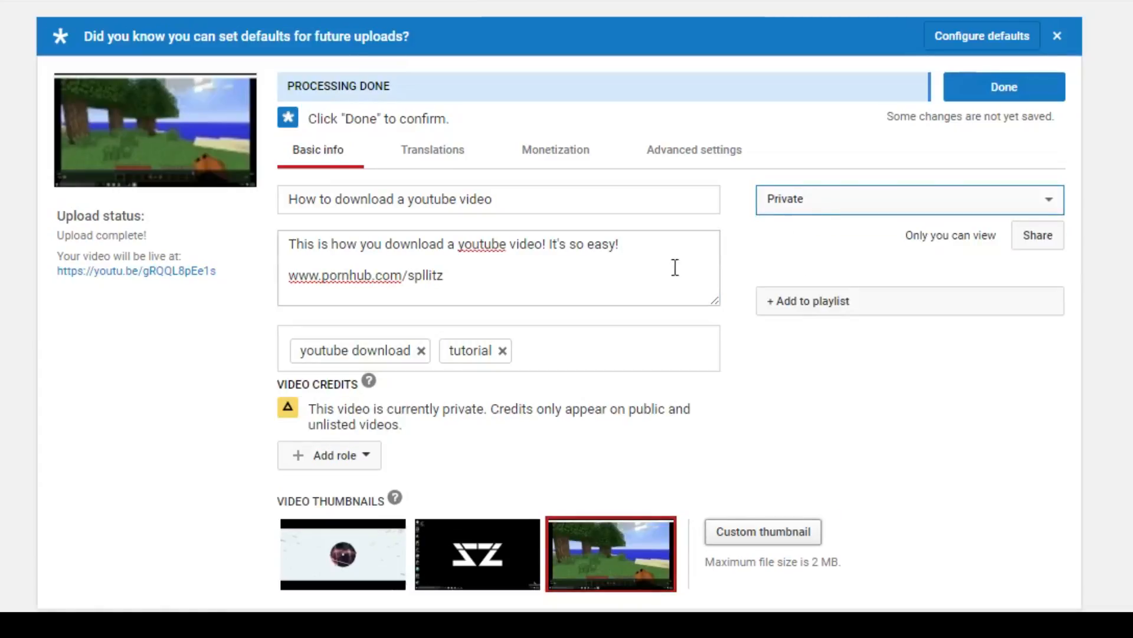
pyautogui.click(1004, 87)
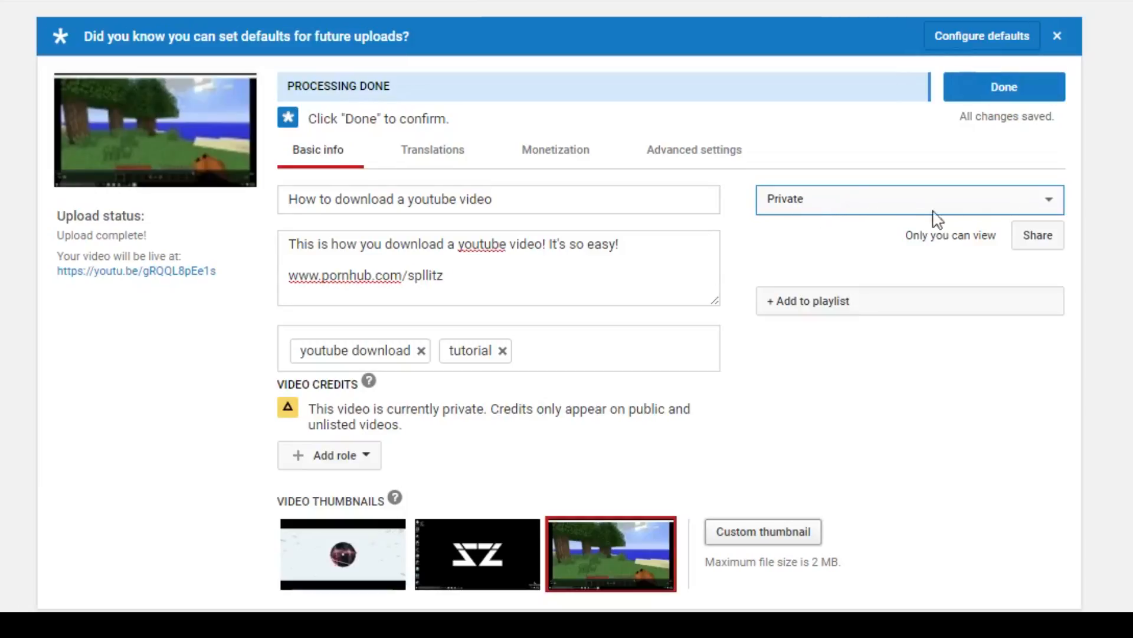
pyautogui.click(910, 200)
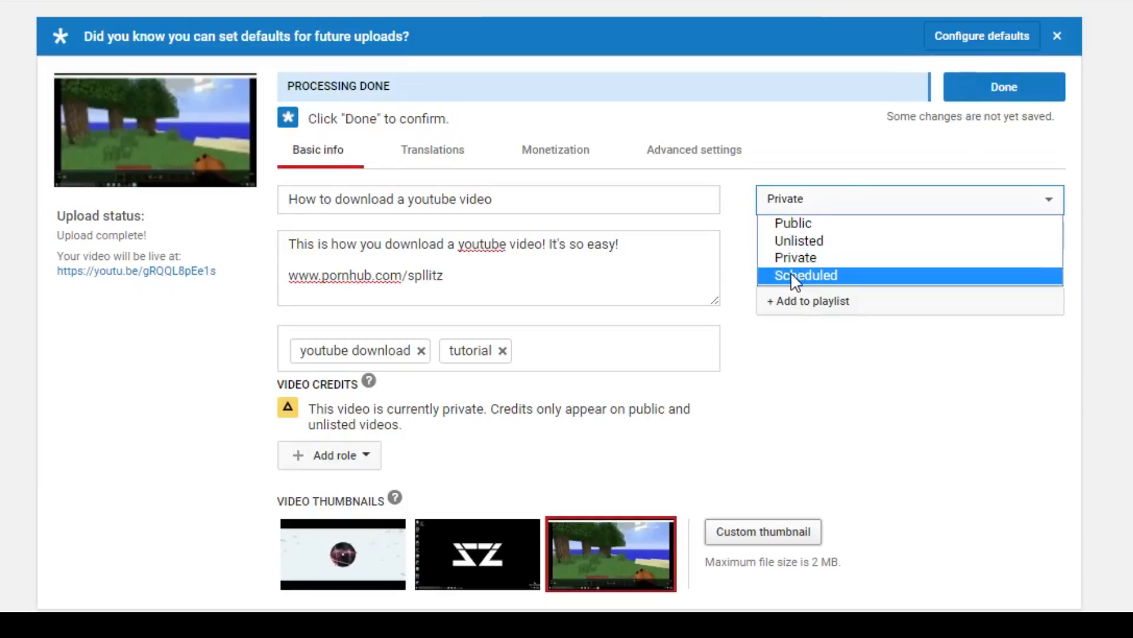
# Step: Schedule the video to publish Sep 11, 2016 at 8:00 AM
pyautogui.click(805, 275)
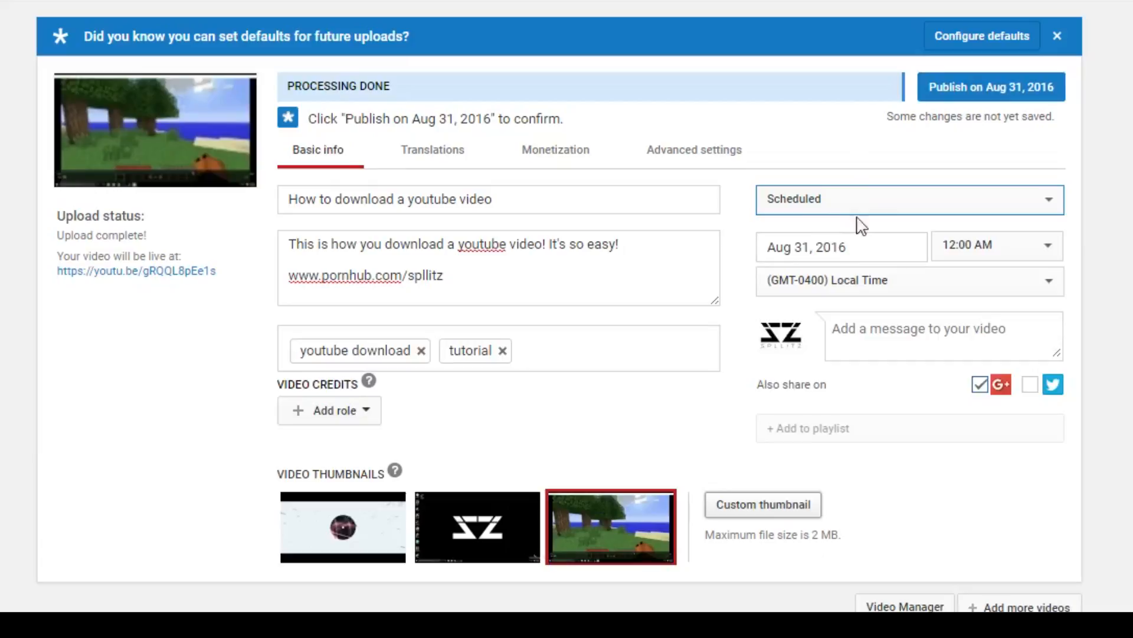
pyautogui.click(841, 247)
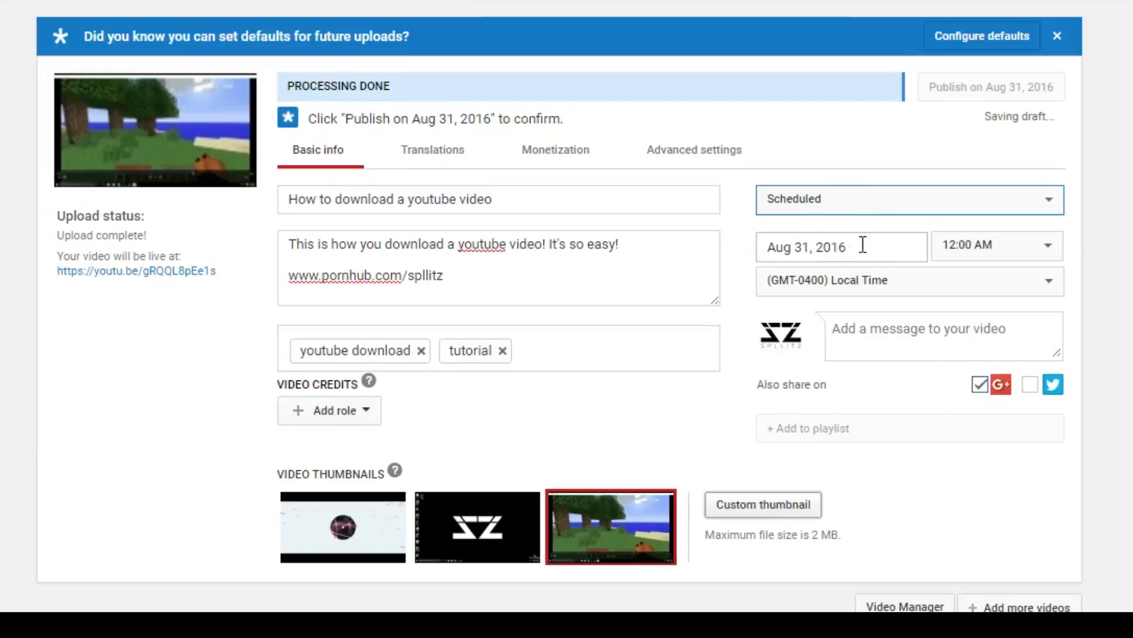
pyautogui.click(840, 246)
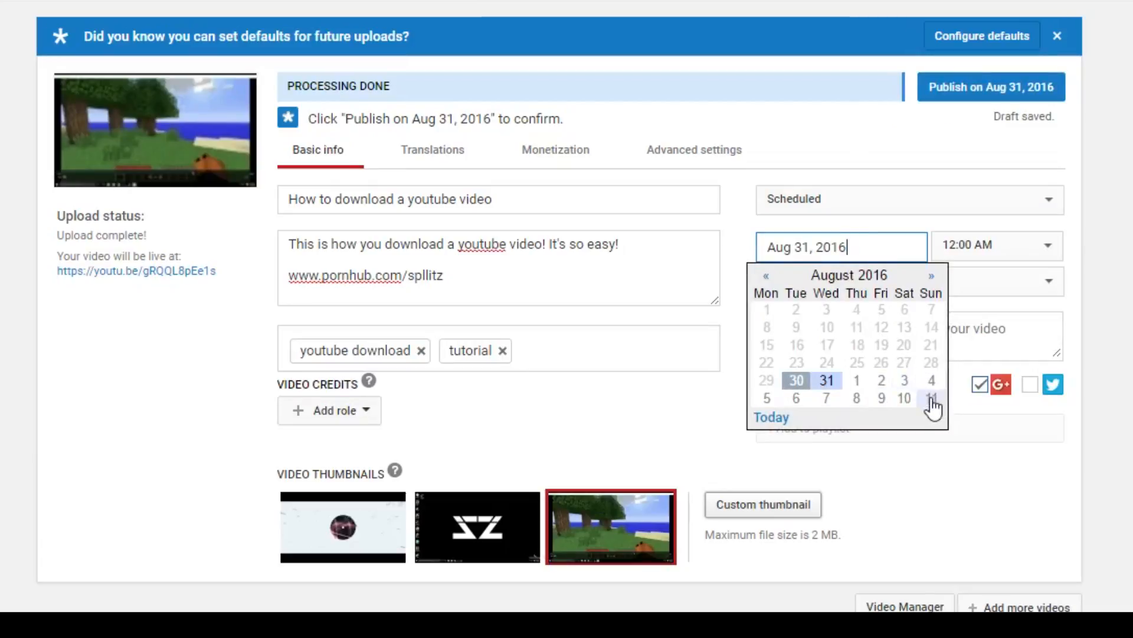
pyautogui.click(931, 397)
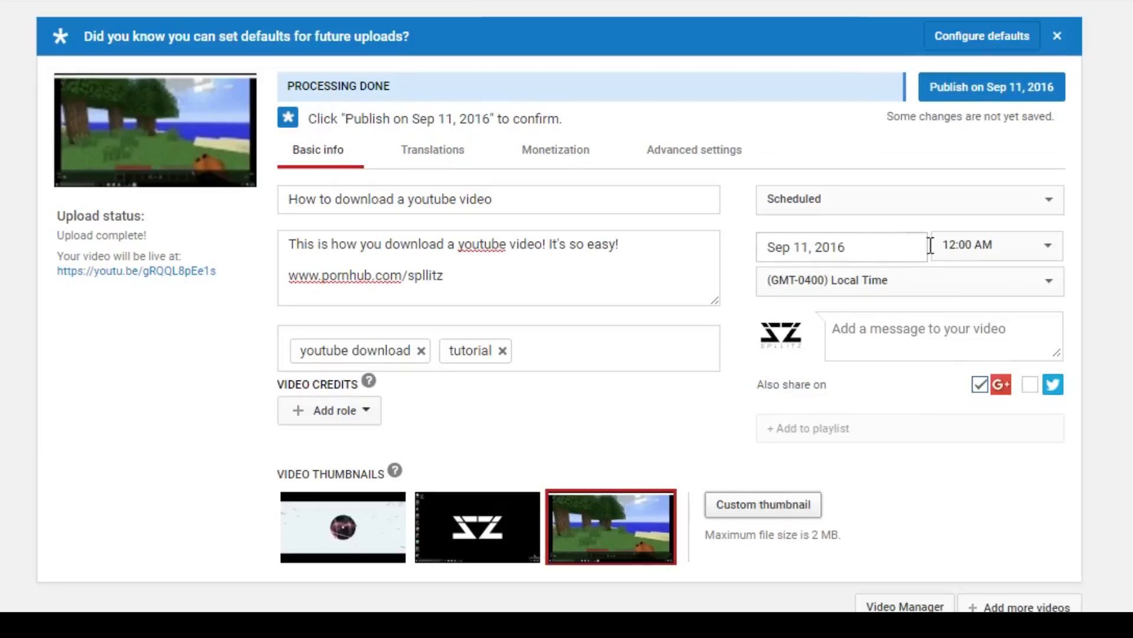
pyautogui.click(996, 245)
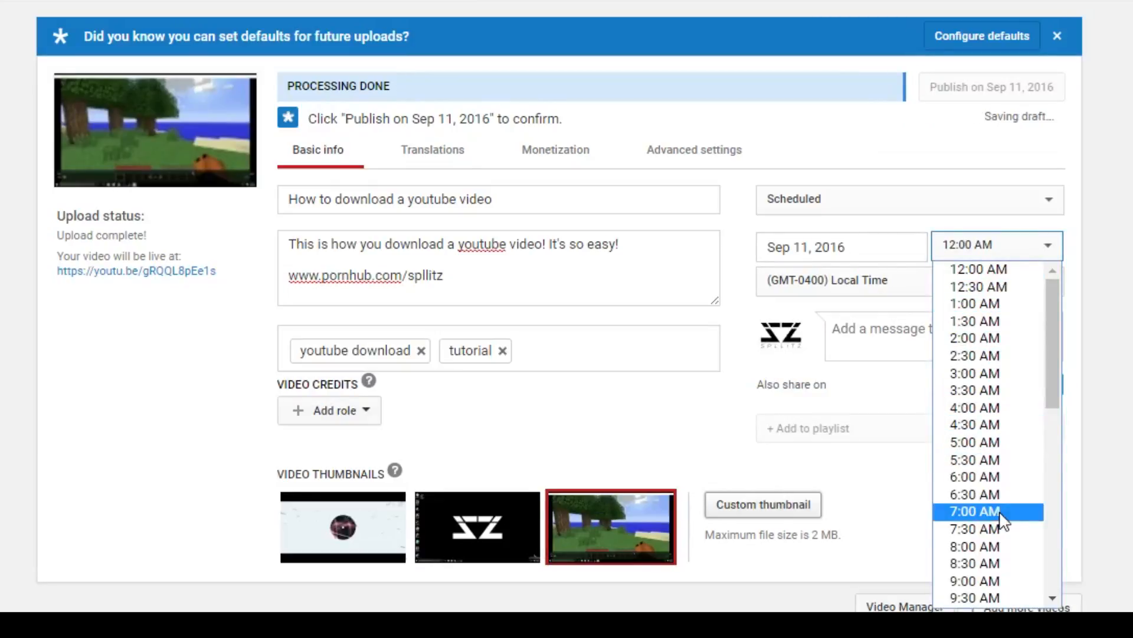
pyautogui.click(974, 545)
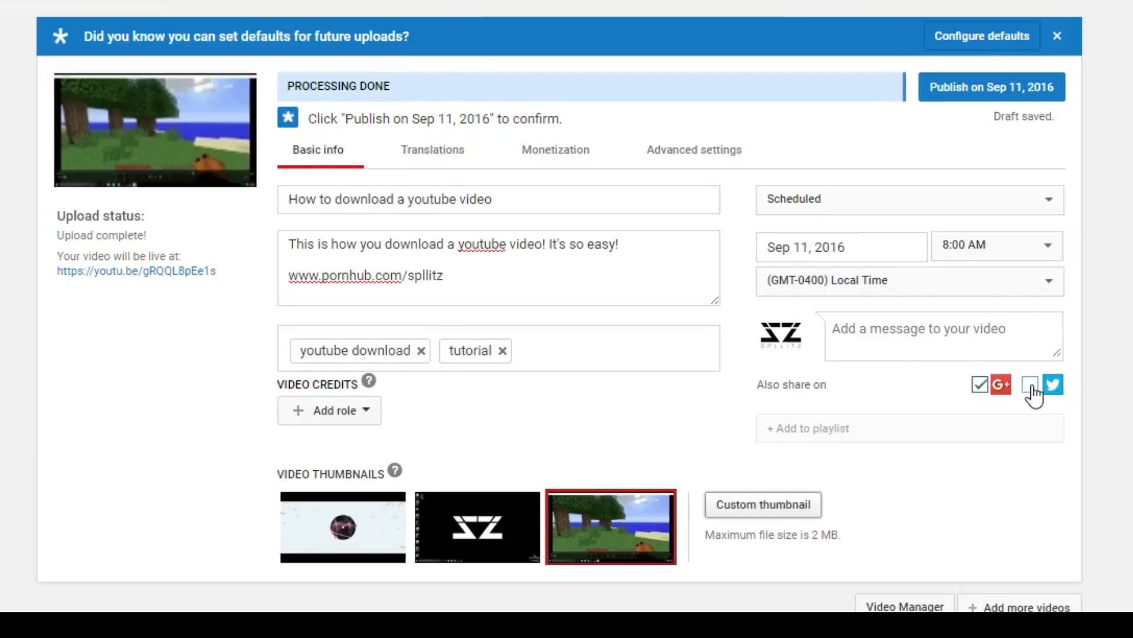
# Step: Enable sharing to Twitter and authorize Google to post there
pyautogui.click(1030, 384)
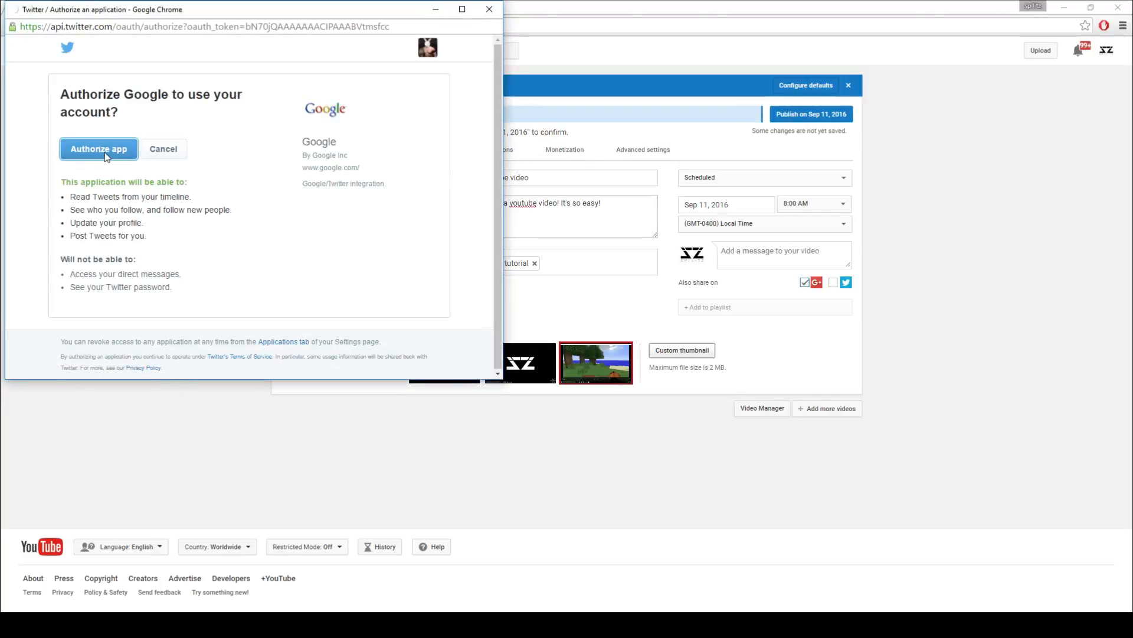
pyautogui.click(98, 149)
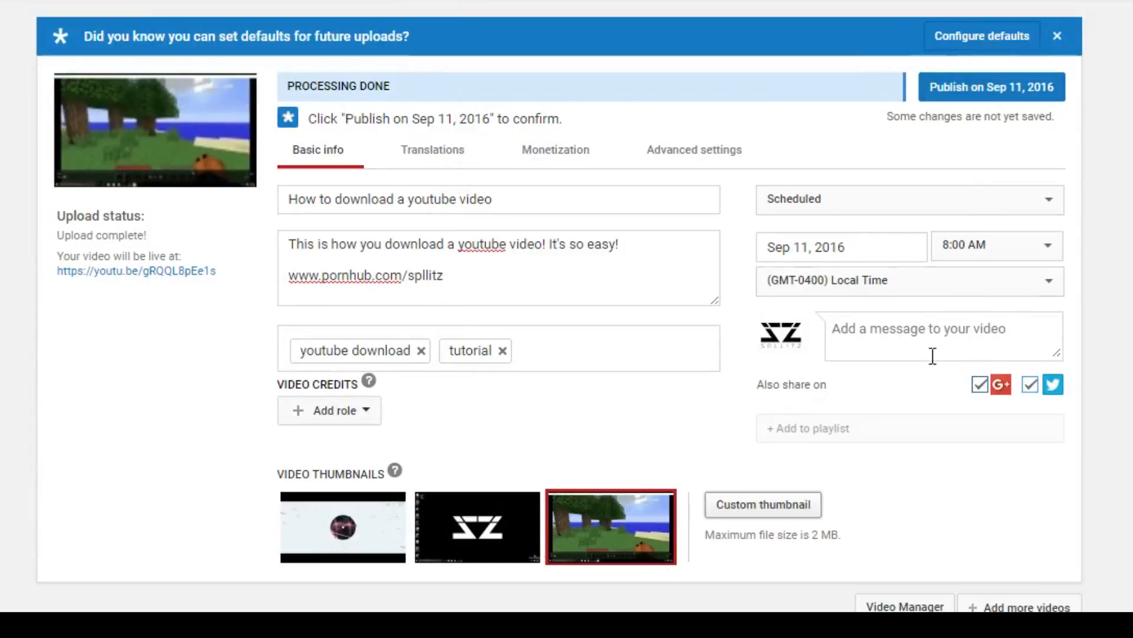
pyautogui.moveTo(902, 340)
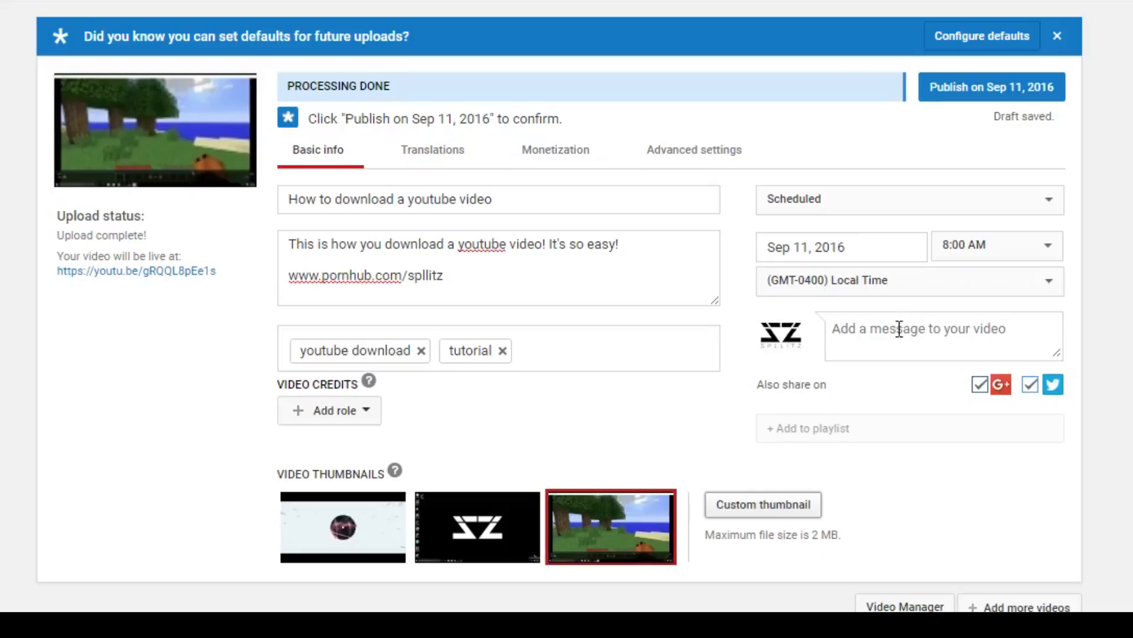
# Step: Show the Translations settings with no languages chosen
pyautogui.click(433, 150)
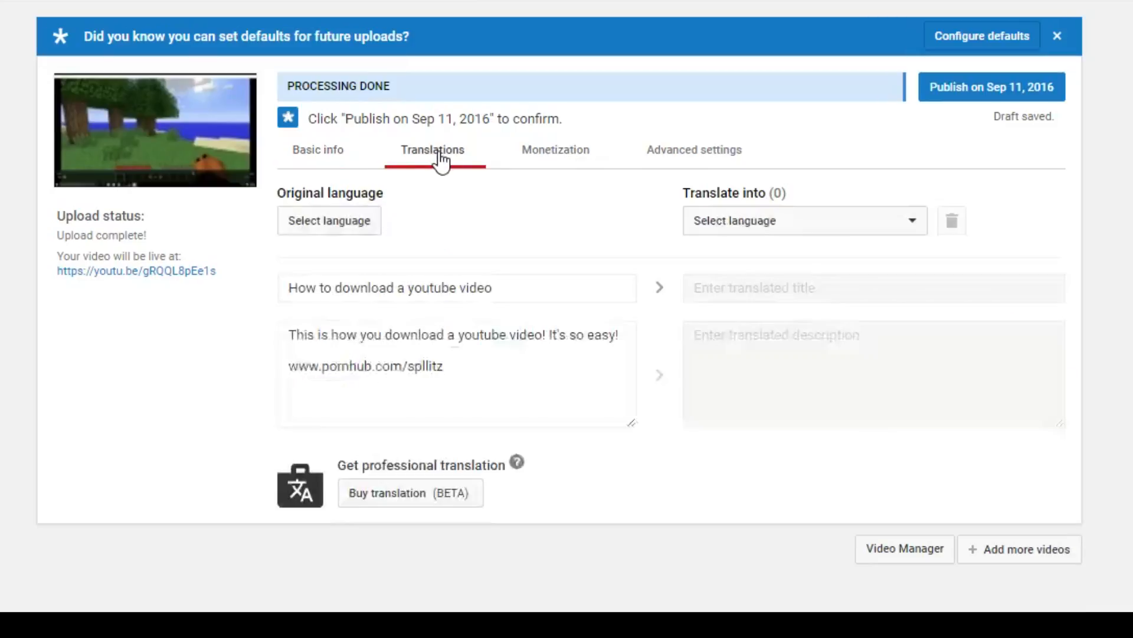
pyautogui.moveTo(372, 311)
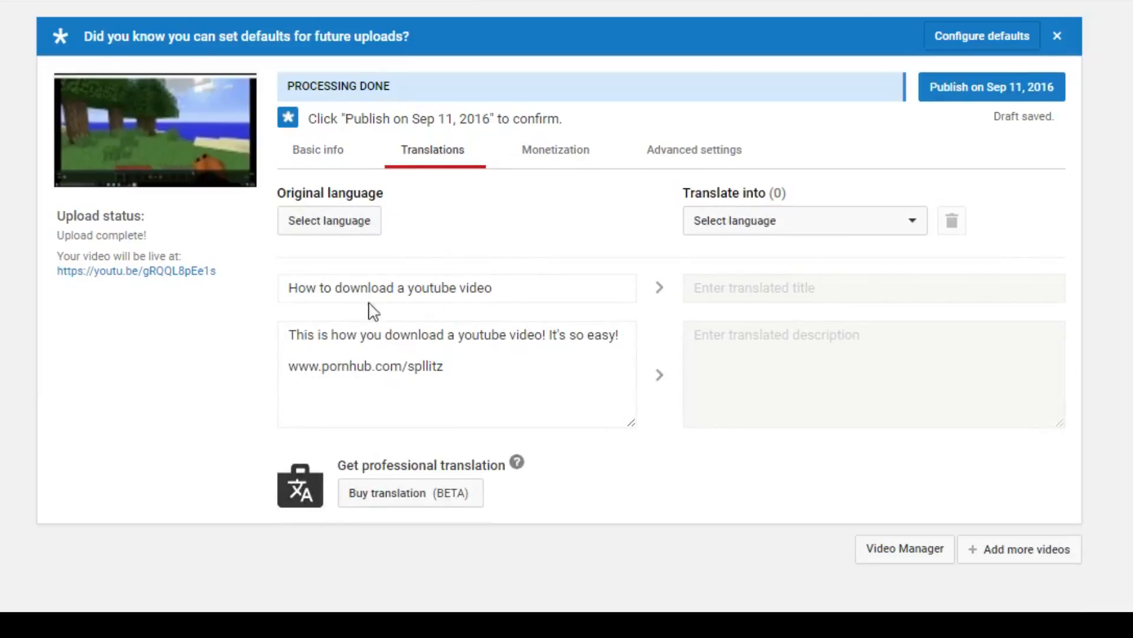
pyautogui.moveTo(555, 150)
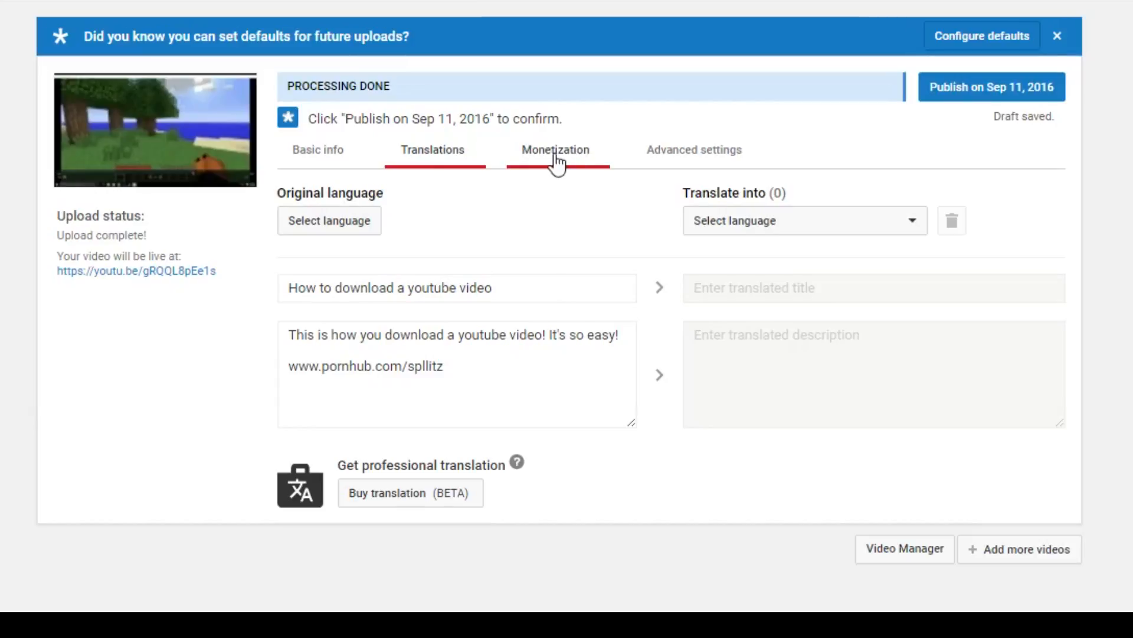
# Step: Turn on Monetize with ads, keeping overlay, sponsored card and skippable ad formats
pyautogui.click(555, 150)
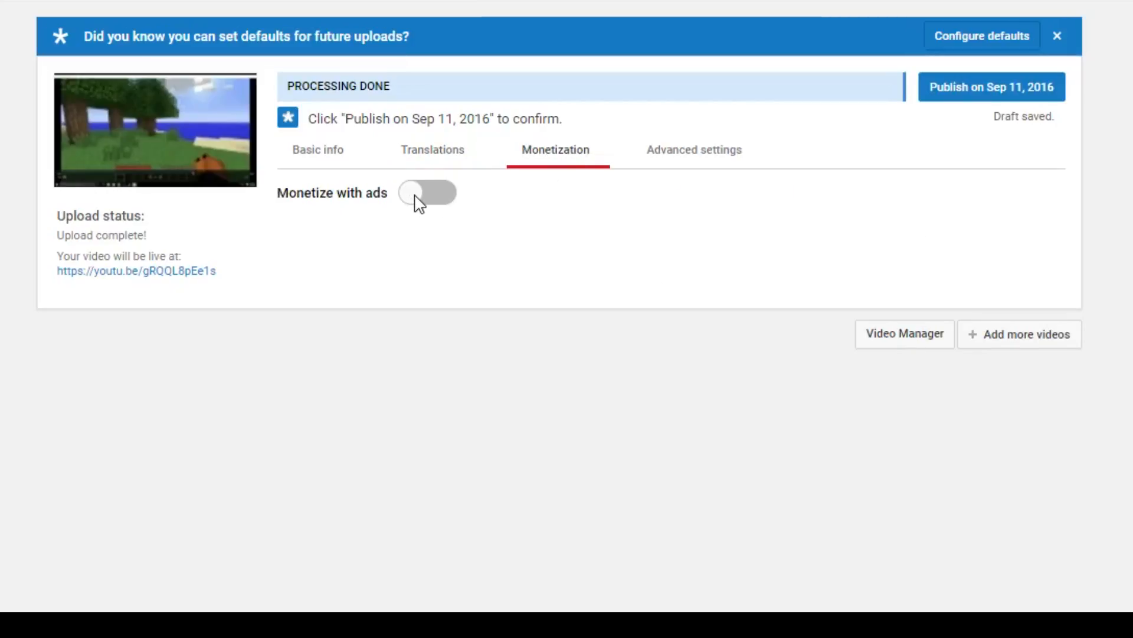
pyautogui.click(427, 192)
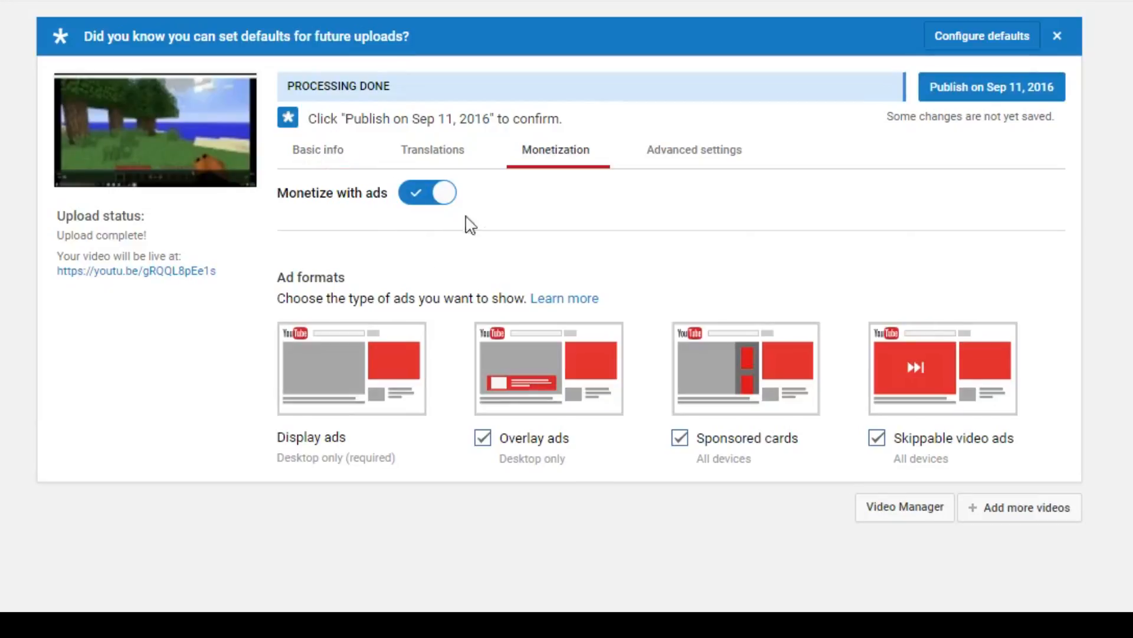
pyautogui.moveTo(556, 163)
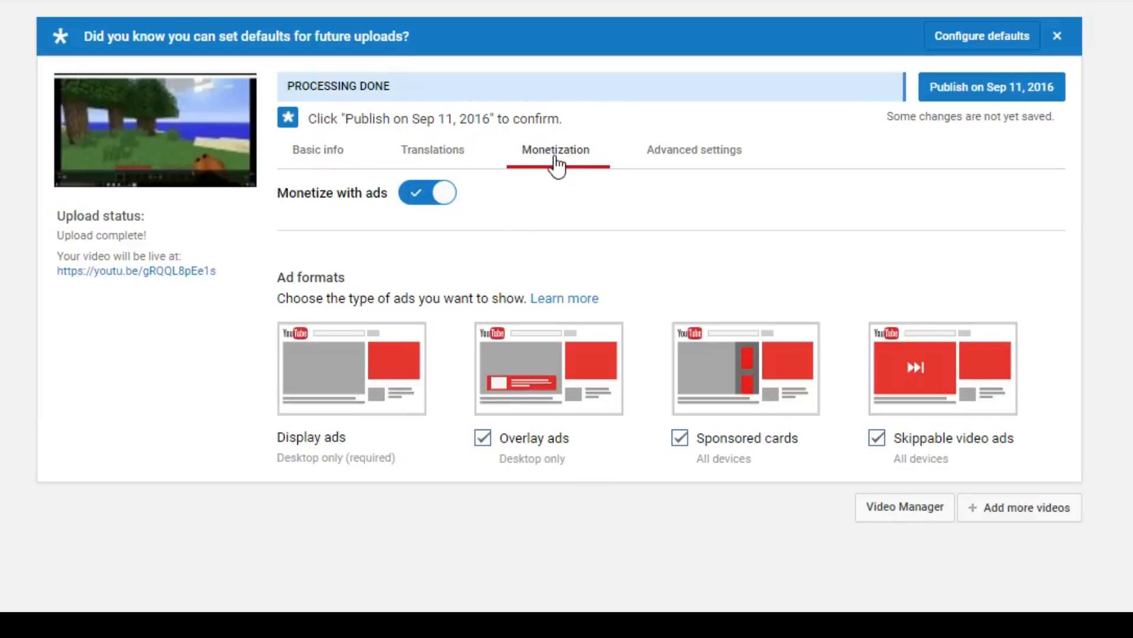
pyautogui.click(991, 86)
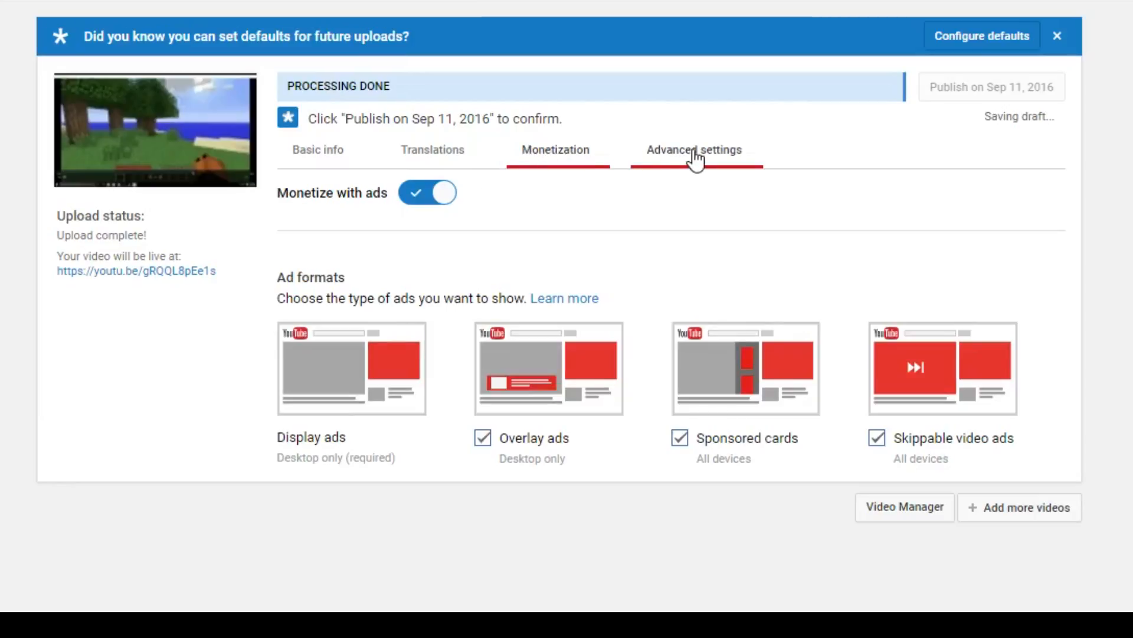
# Step: In Advanced settings, keep ratings visible and change the category from Gaming to Howto & Style
pyautogui.click(693, 150)
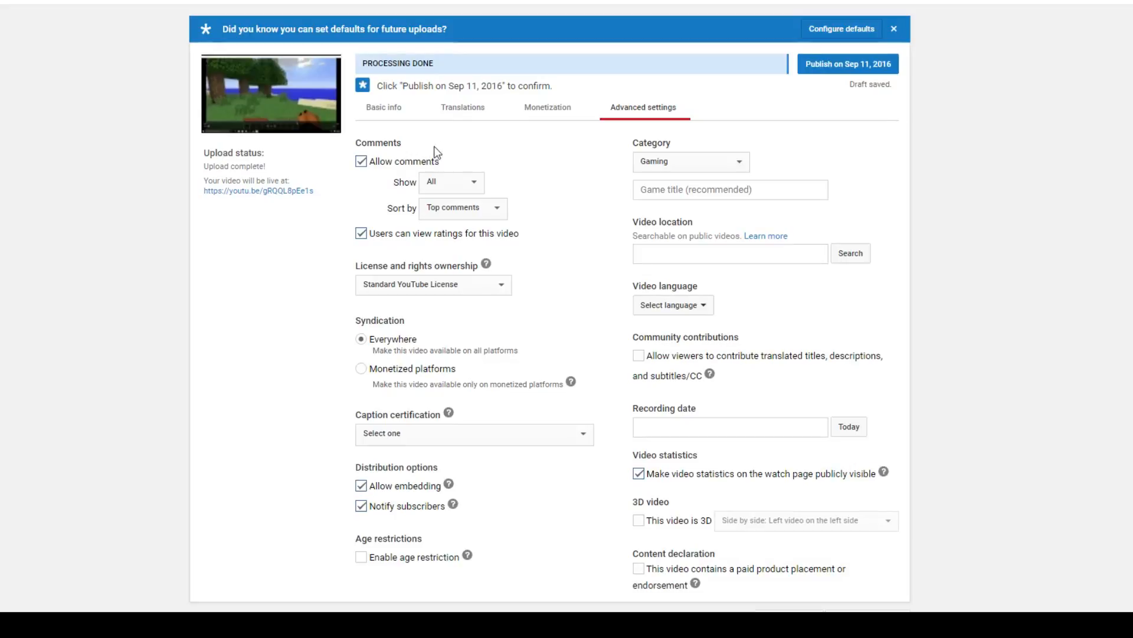
pyautogui.moveTo(672, 148)
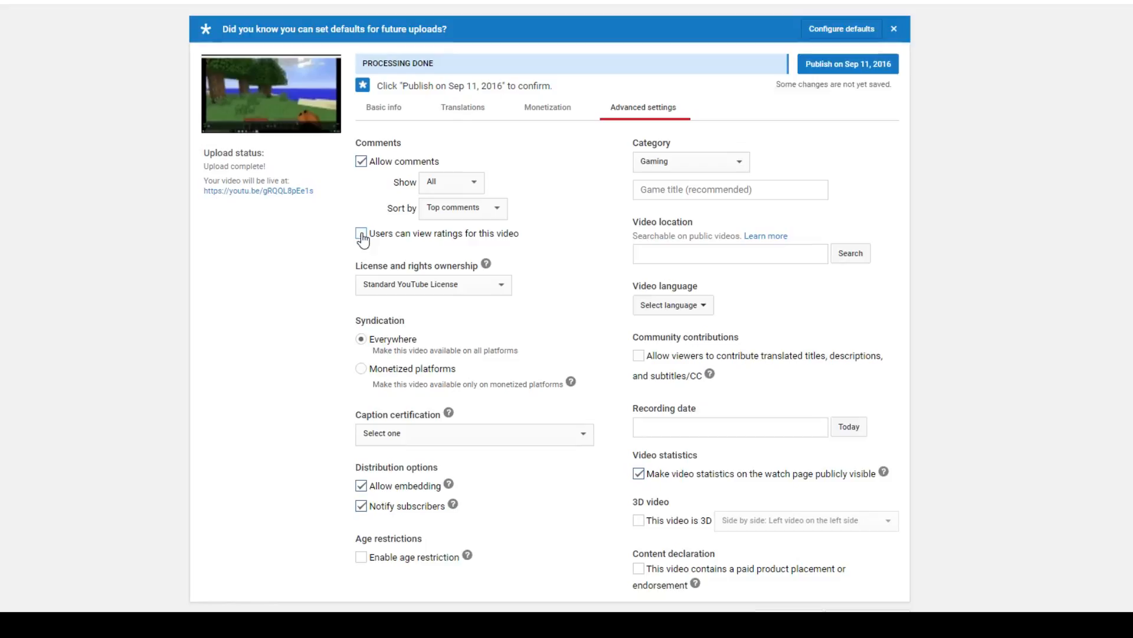
pyautogui.click(361, 234)
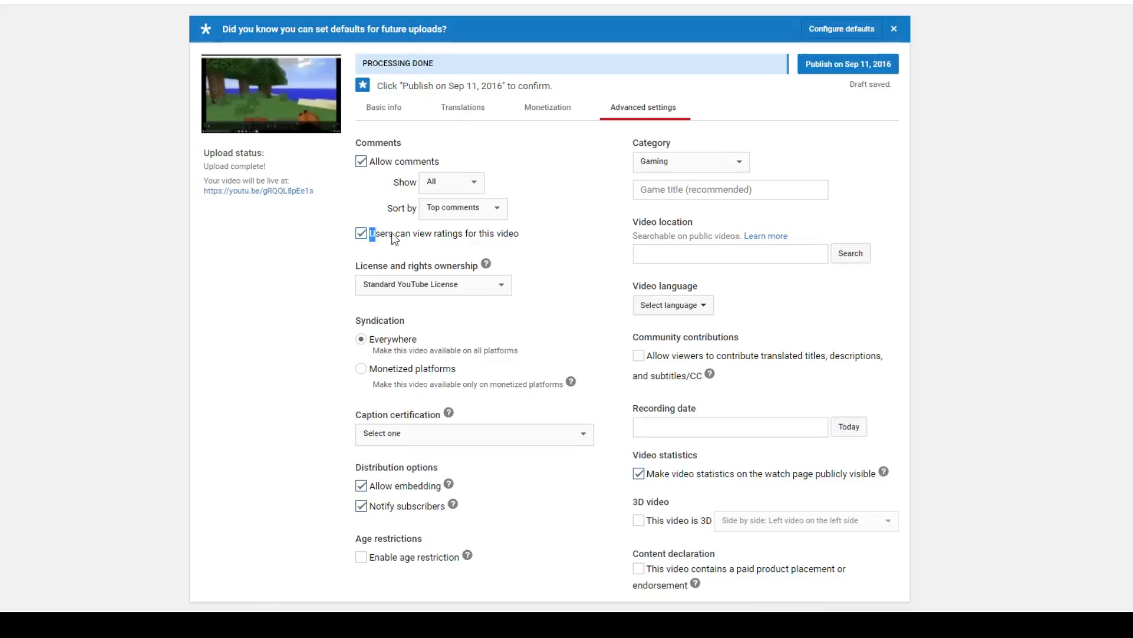
pyautogui.doubleClick(440, 233)
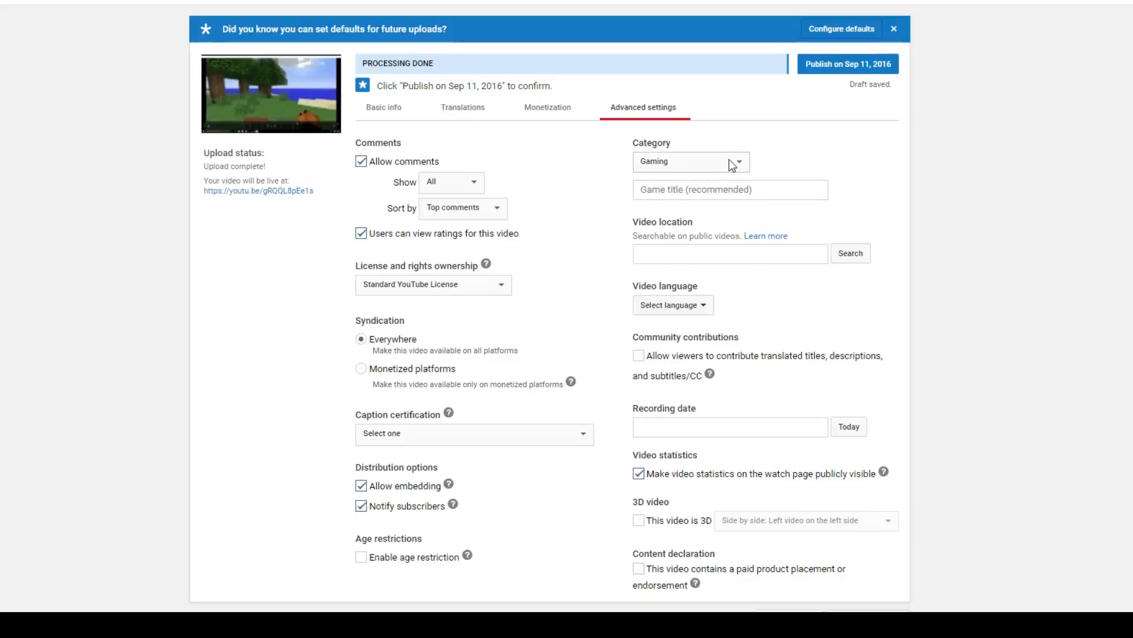
pyautogui.click(691, 162)
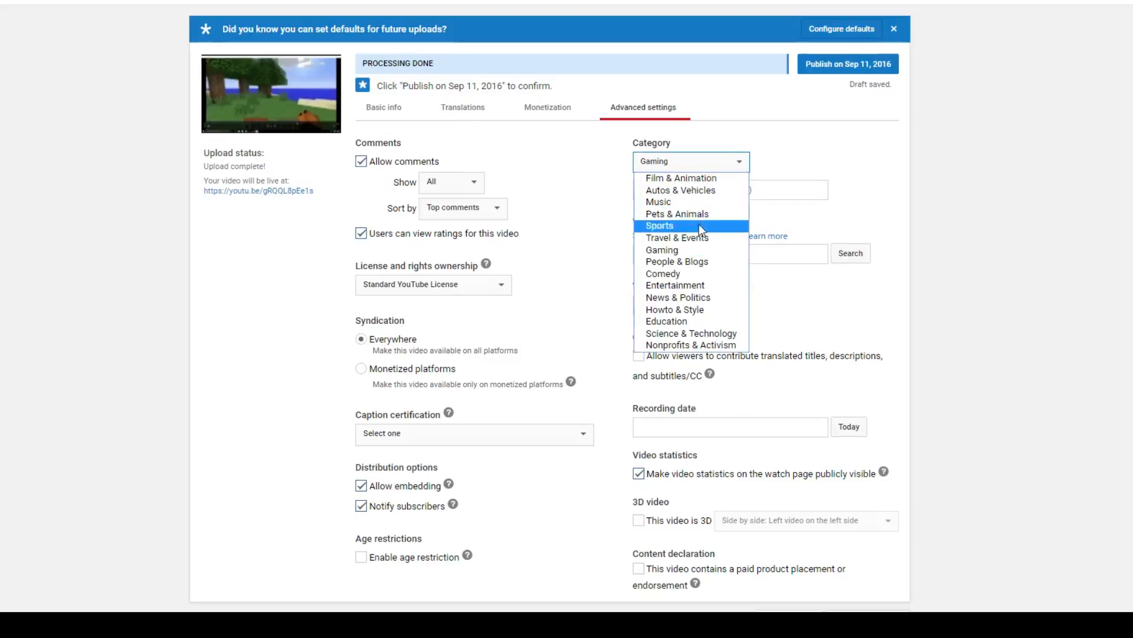
pyautogui.moveTo(694, 278)
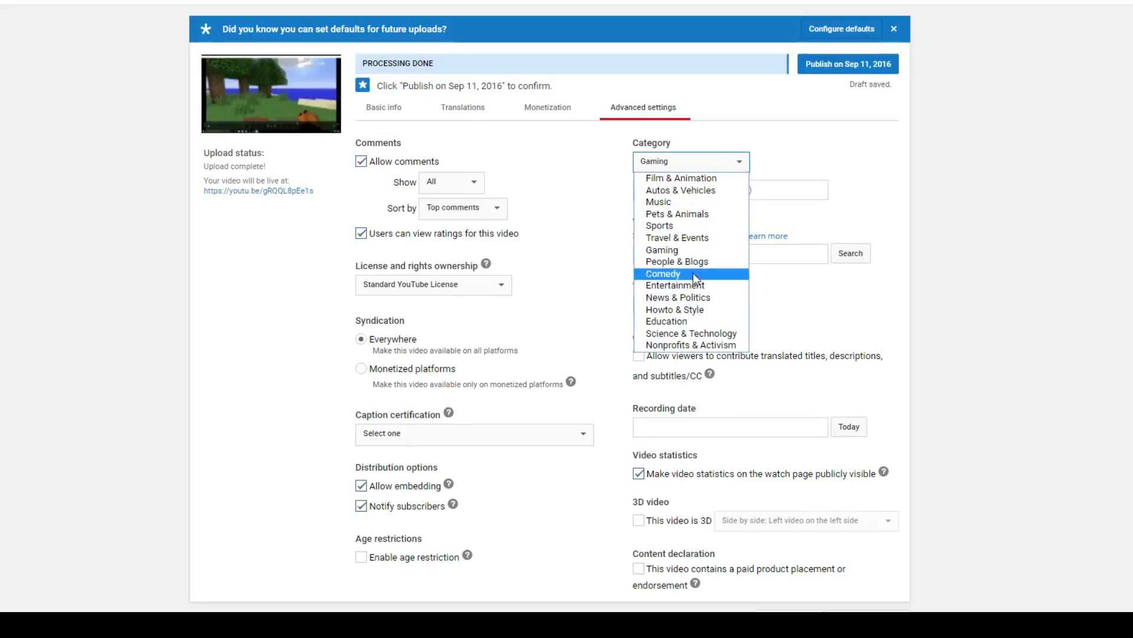
pyautogui.click(674, 310)
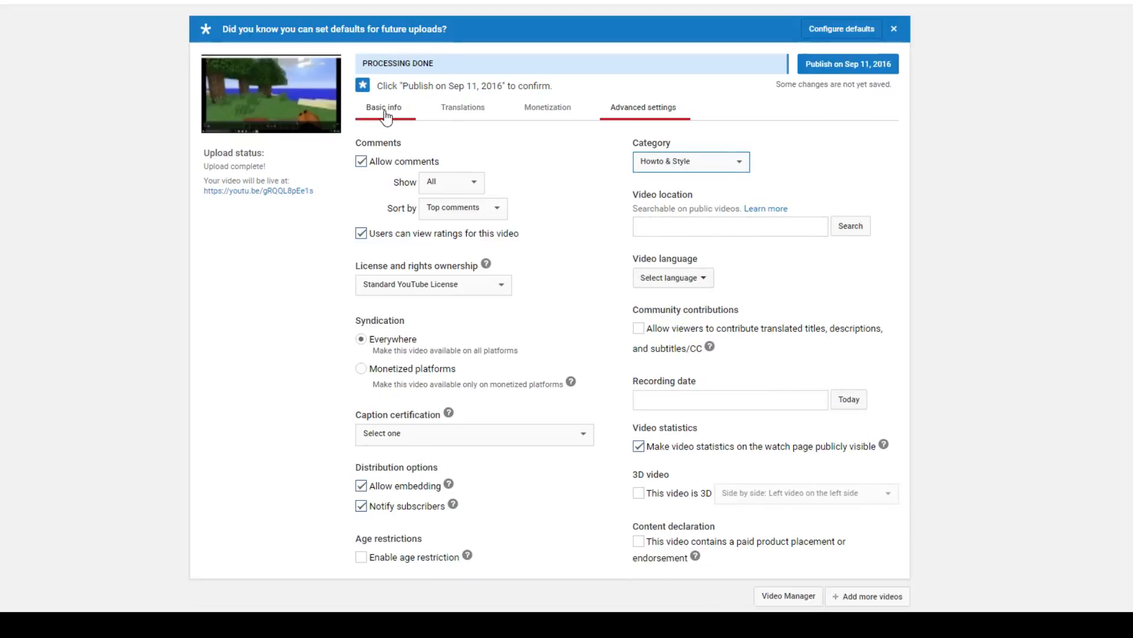
# Step: Return to Basic info with the title, tags and Sep 11 schedule intact
pyautogui.click(384, 108)
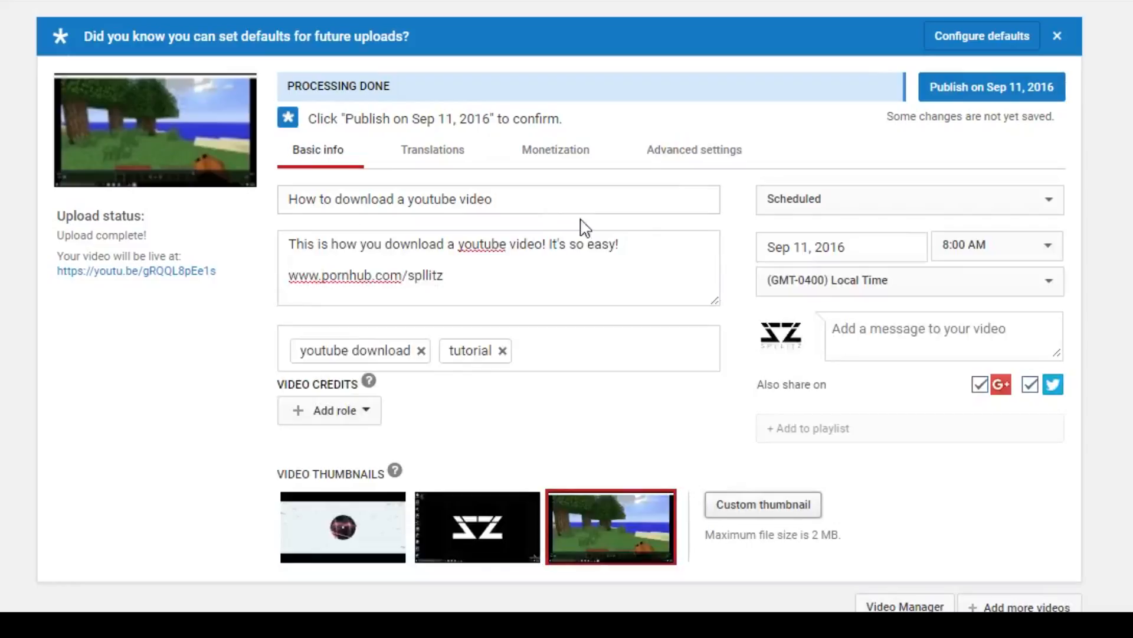
pyautogui.click(497, 199)
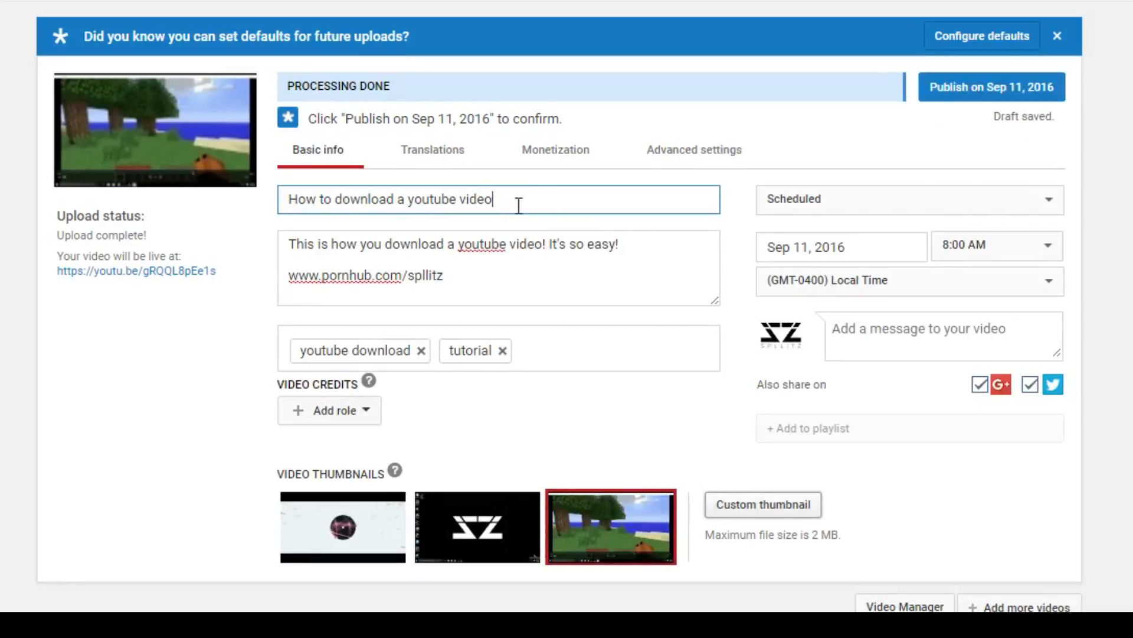
pyautogui.moveTo(991, 86)
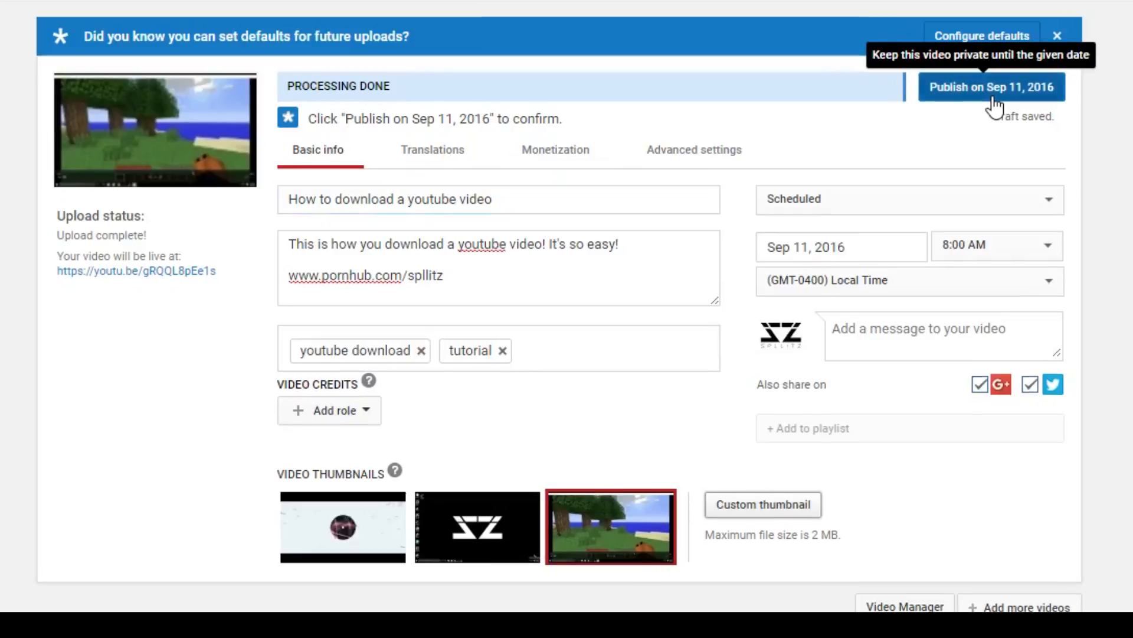
# Step: Confirm publishing 'How to download a youtube video' on Sep 11, 2016
pyautogui.click(991, 86)
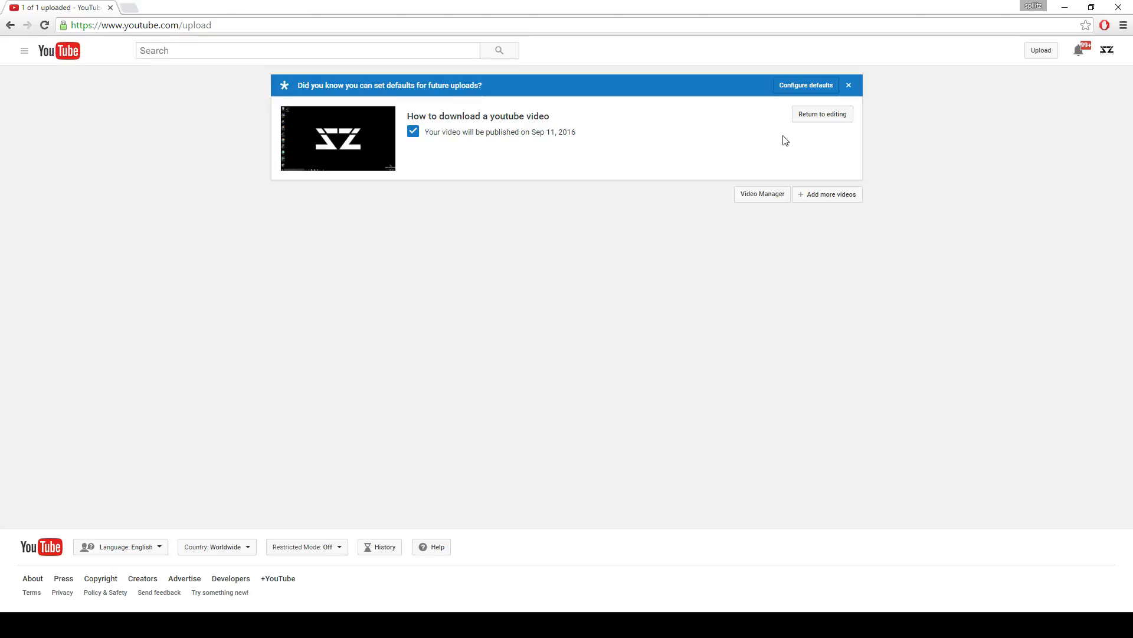
pyautogui.moveTo(485, 170)
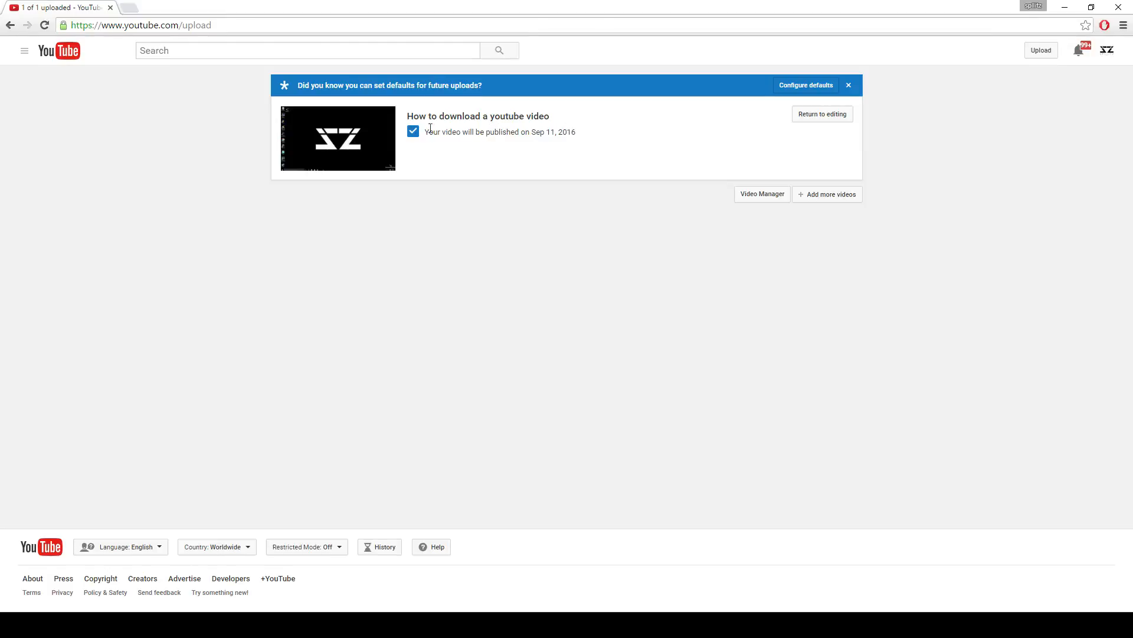
pyautogui.moveTo(607, 131)
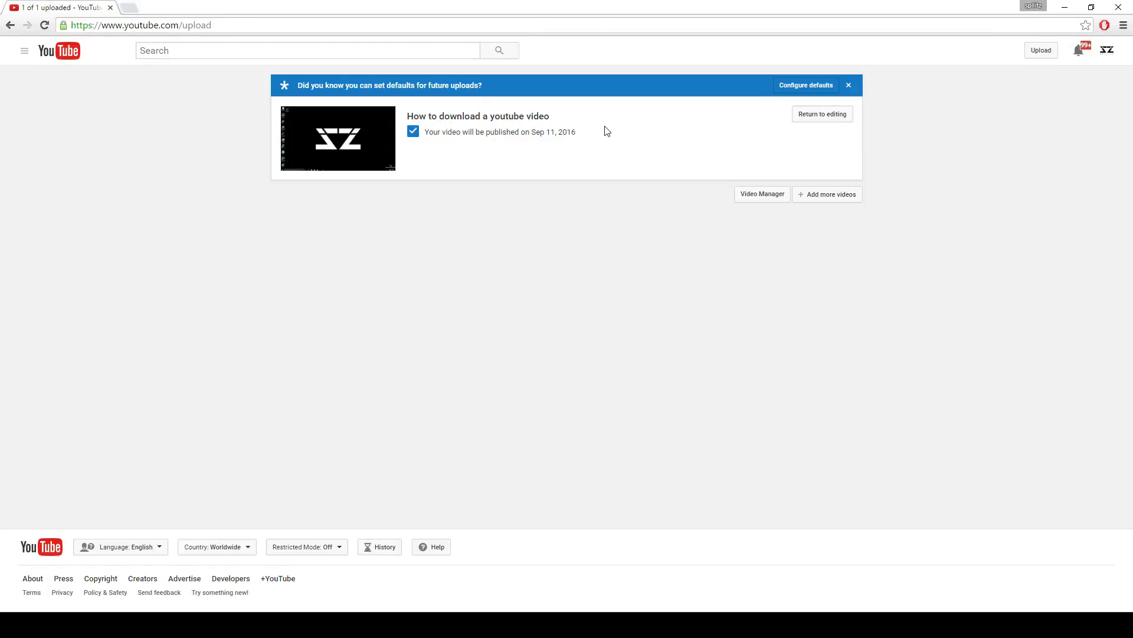
pyautogui.moveTo(501, 127)
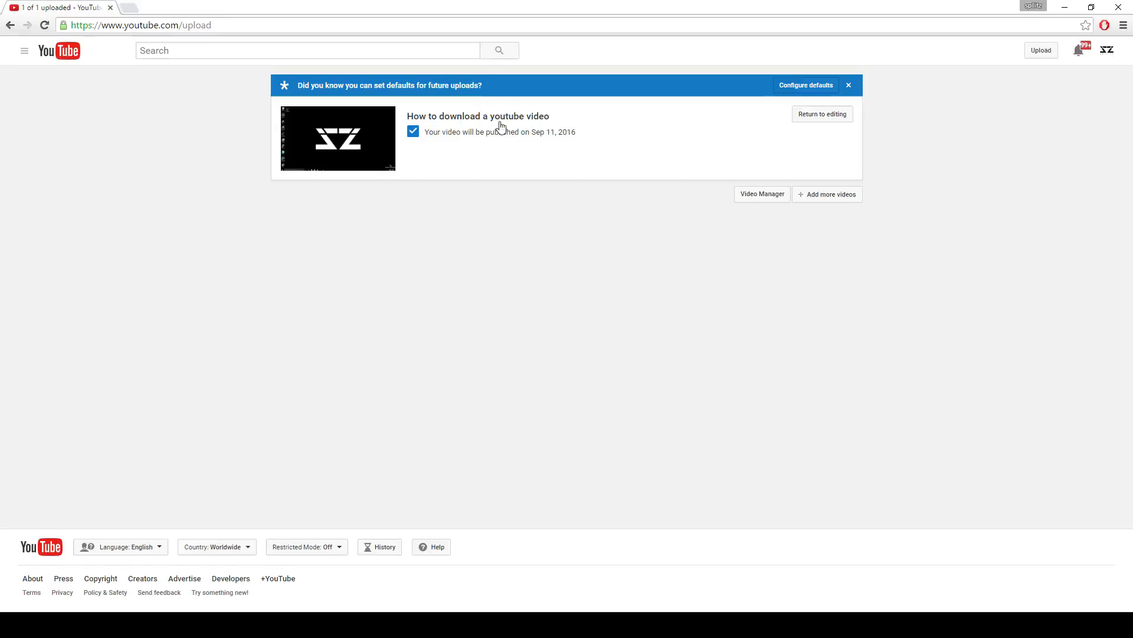
pyautogui.moveTo(629, 116)
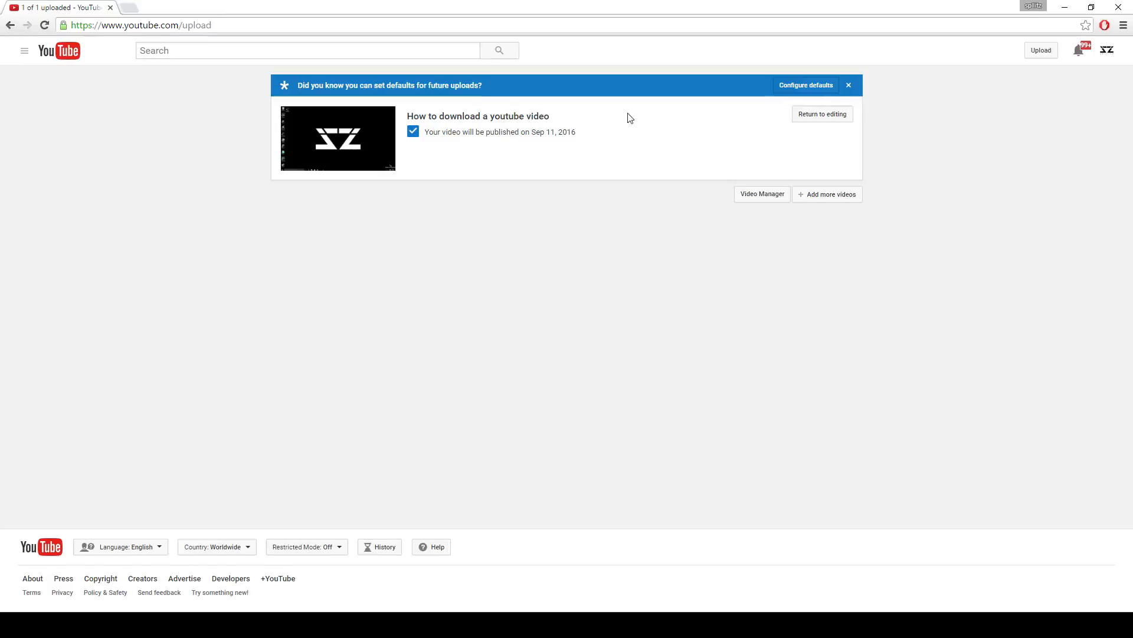
pyautogui.moveTo(647, 121)
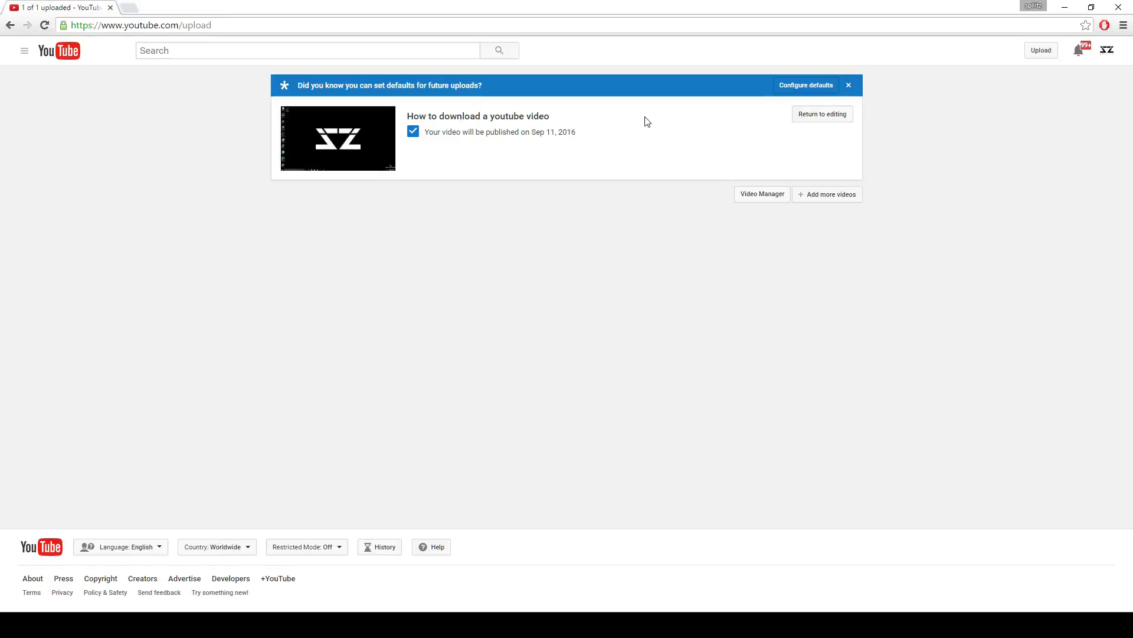
pyautogui.moveTo(340, 139)
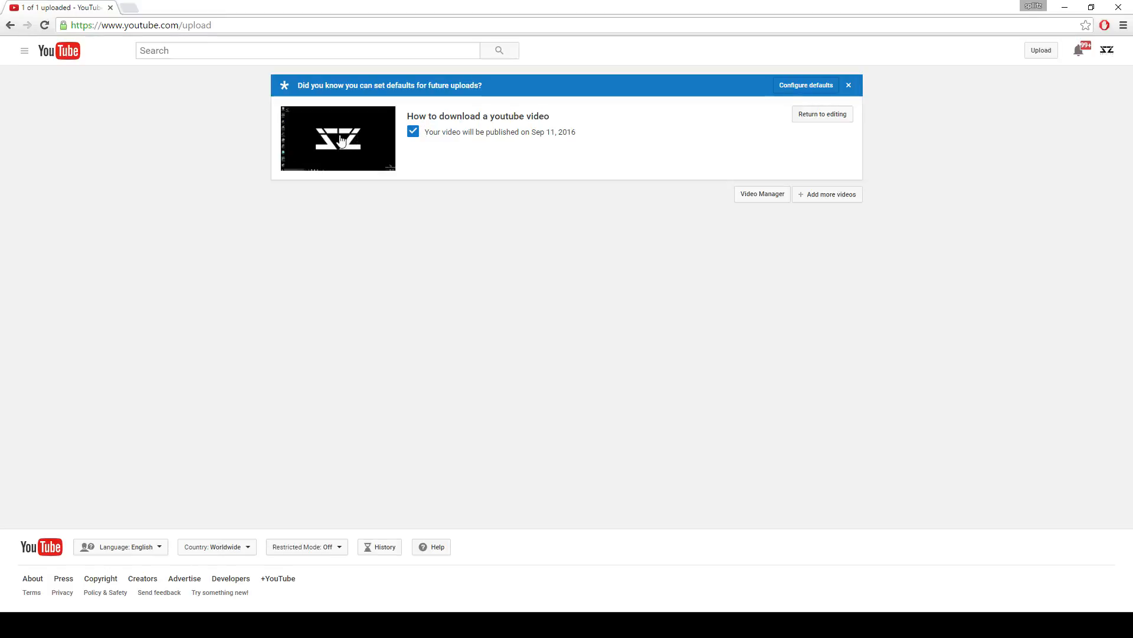
pyautogui.moveTo(362, 124)
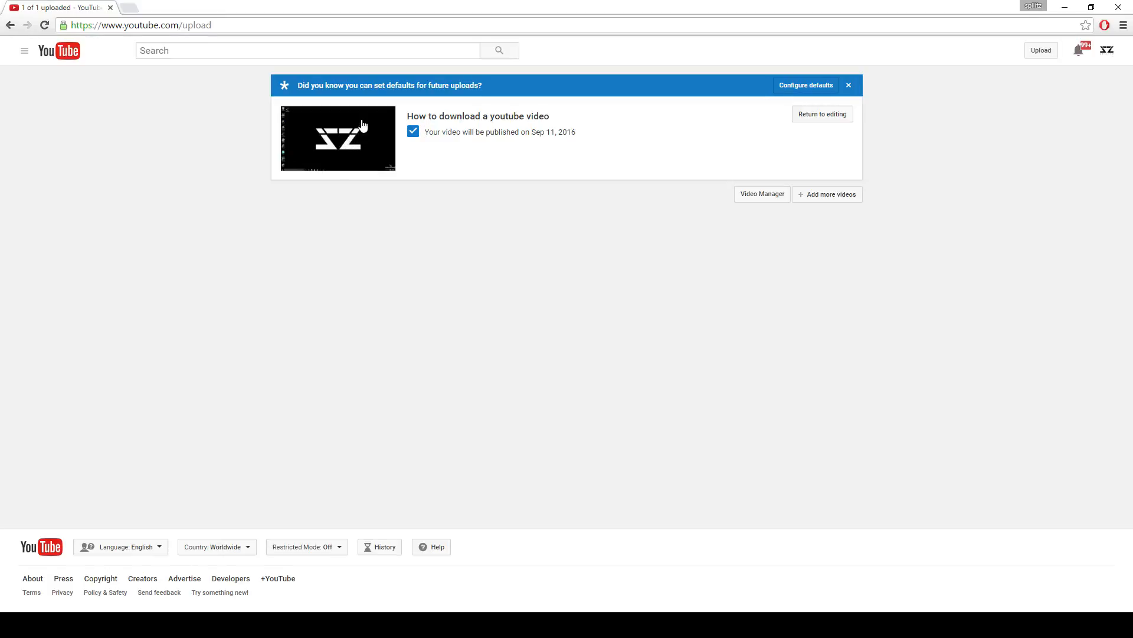
pyautogui.moveTo(1107, 52)
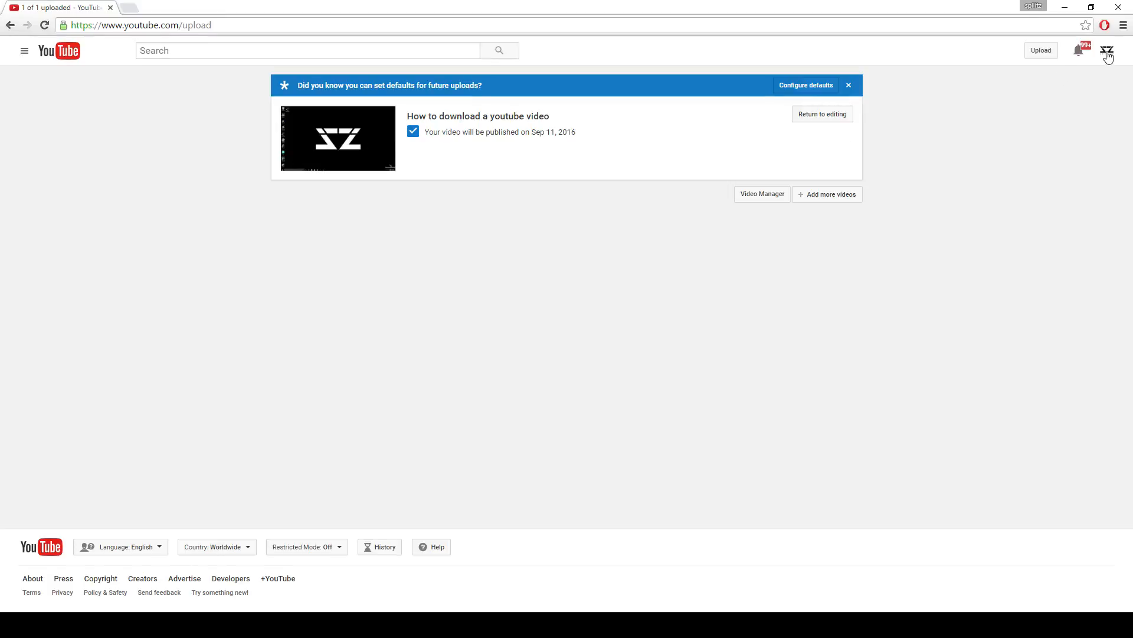
# Step: Reach the Video Manager list via the account menu and Creator Studio
pyautogui.click(1106, 51)
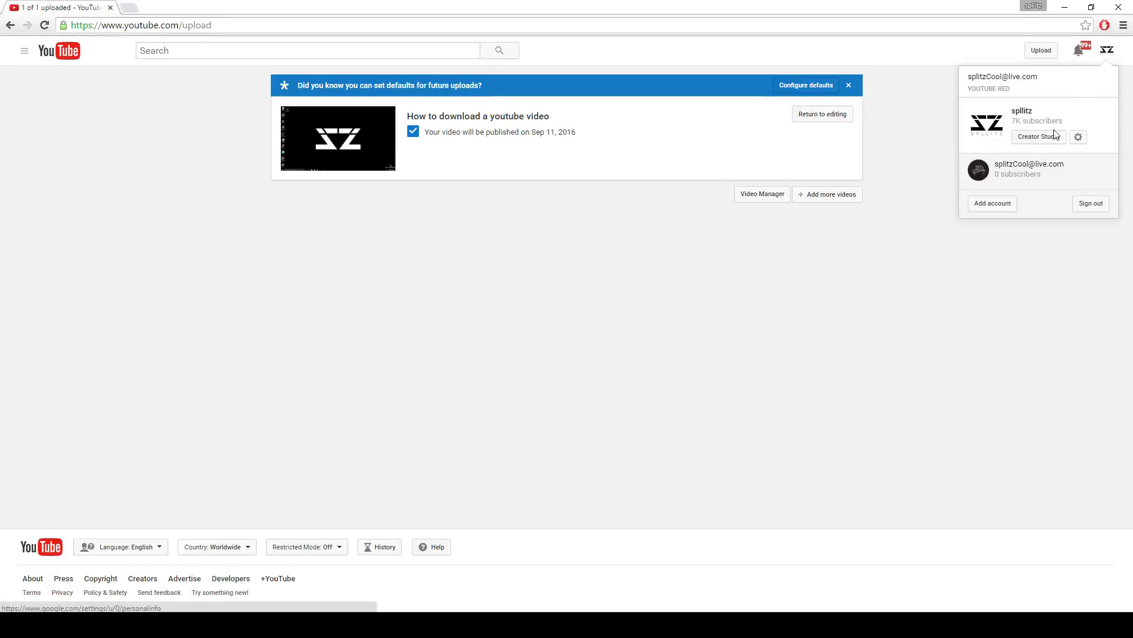
pyautogui.click(1037, 137)
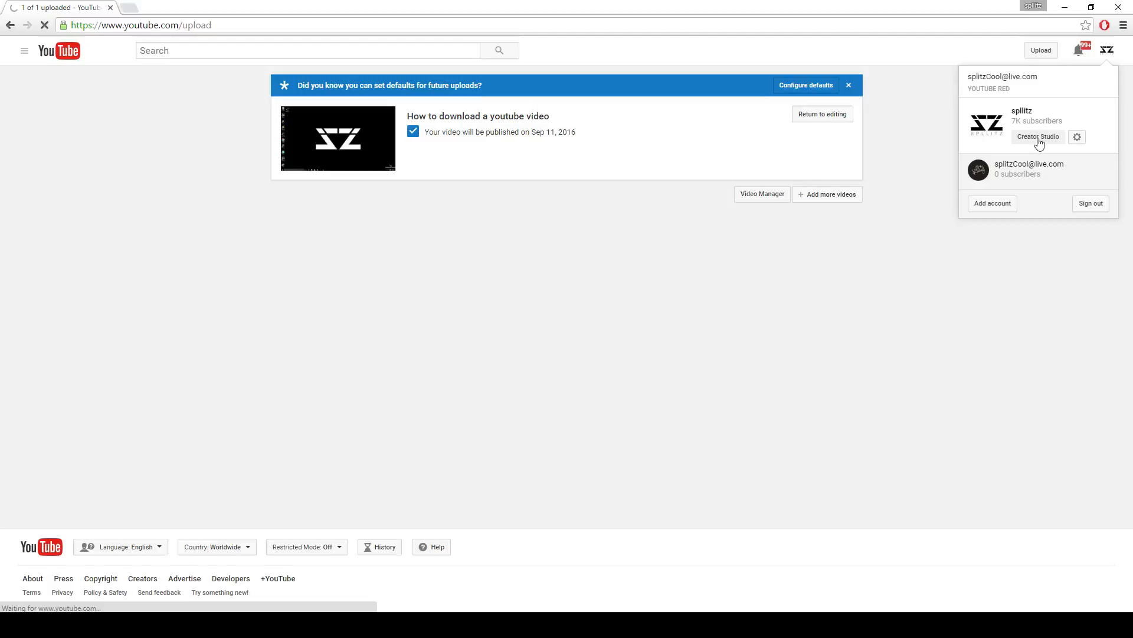
pyautogui.click(1038, 137)
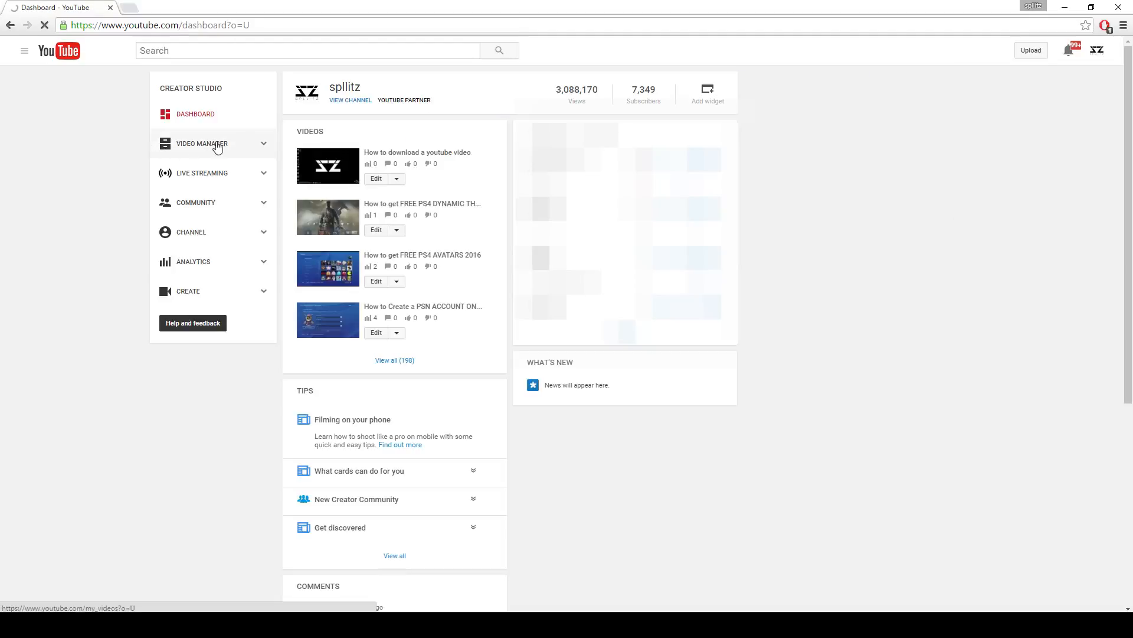
pyautogui.click(202, 143)
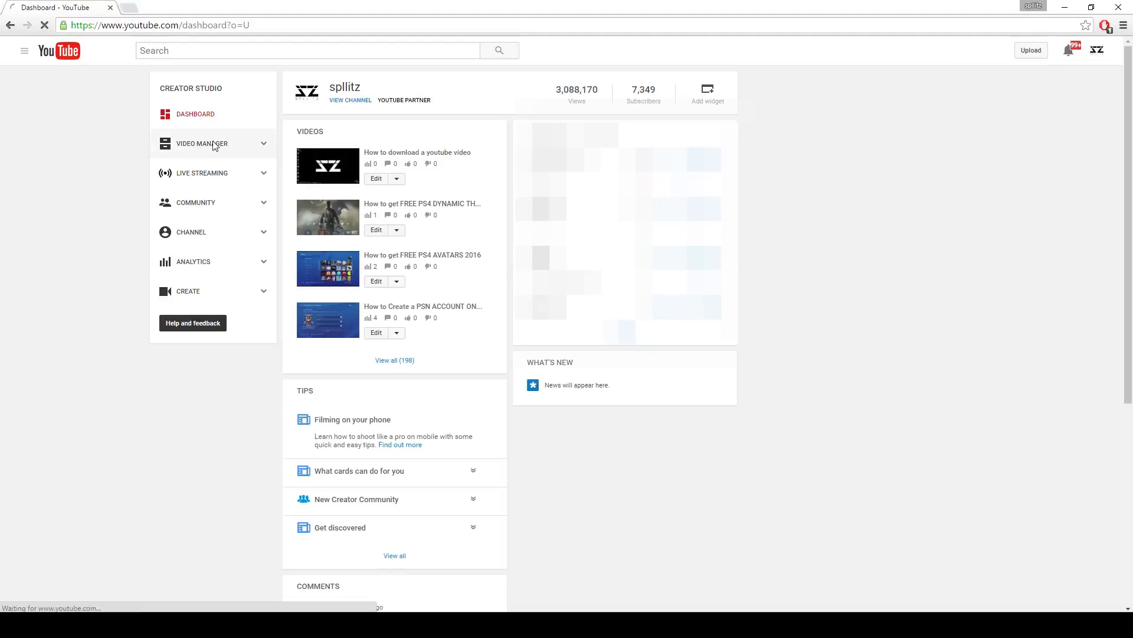
pyautogui.click(202, 143)
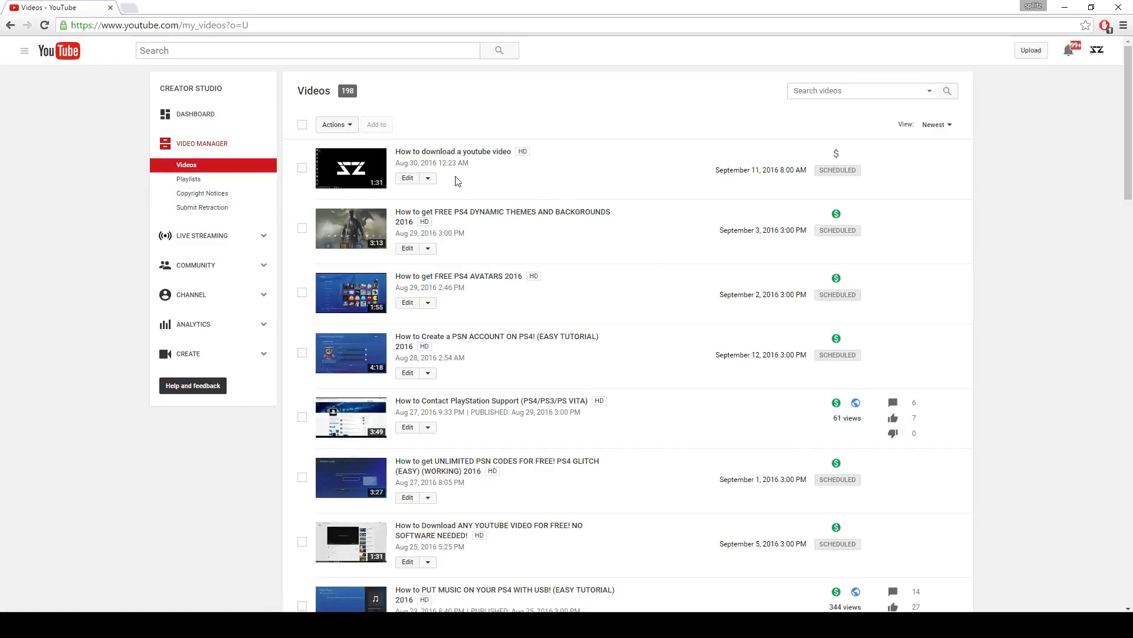
pyautogui.moveTo(454, 151)
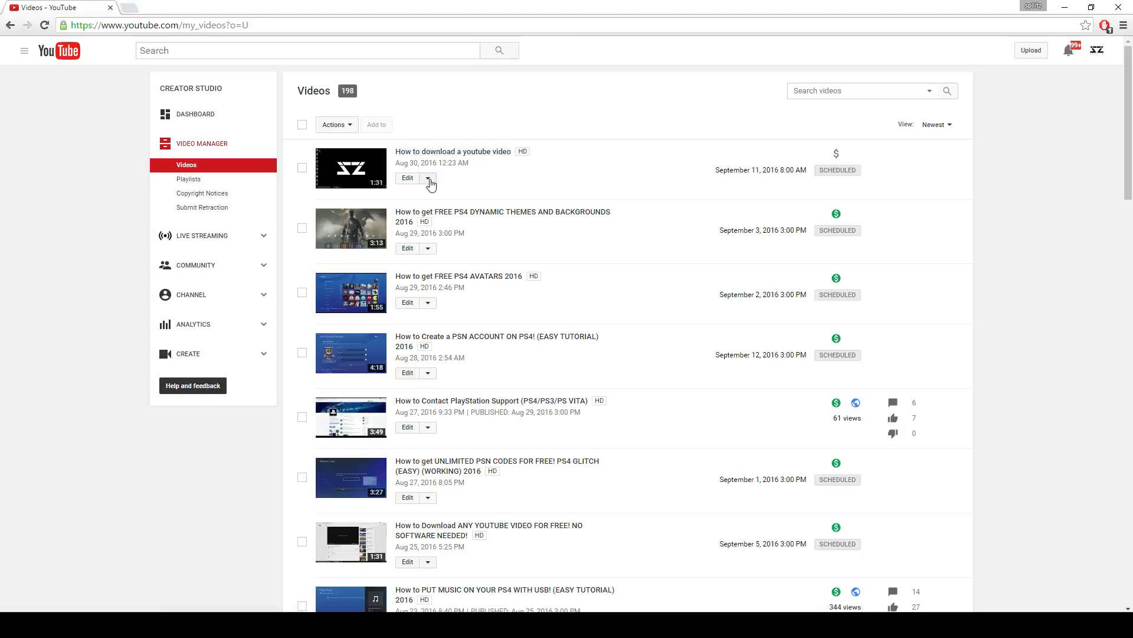
# Step: Delete the scheduled 'How to download a youtube video' and start uploading it again
pyautogui.click(427, 178)
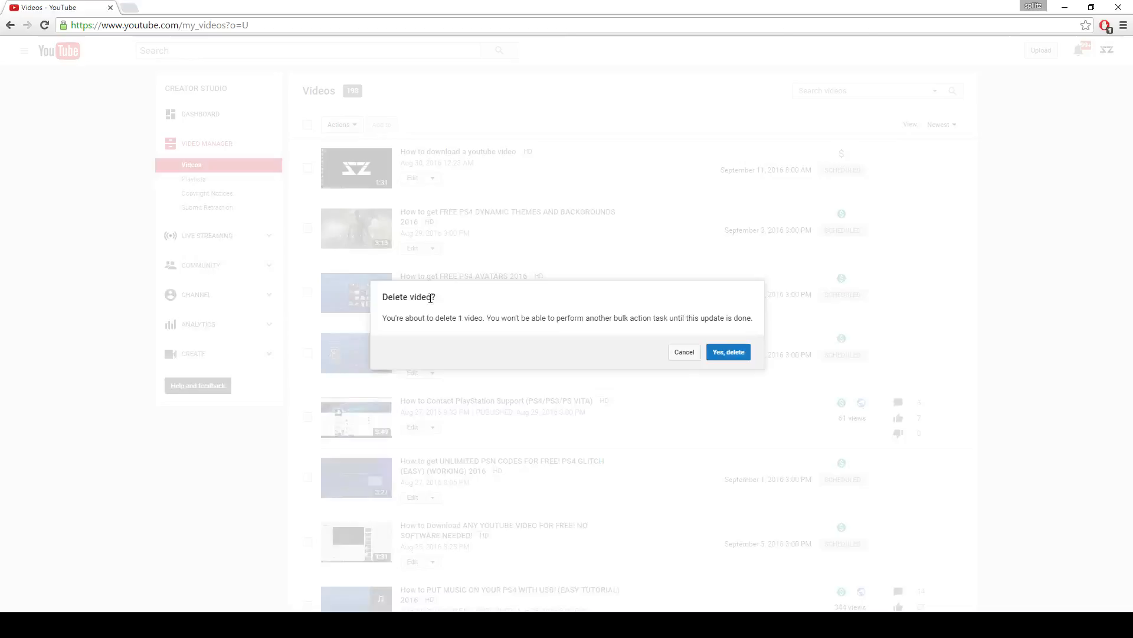
pyautogui.click(729, 352)
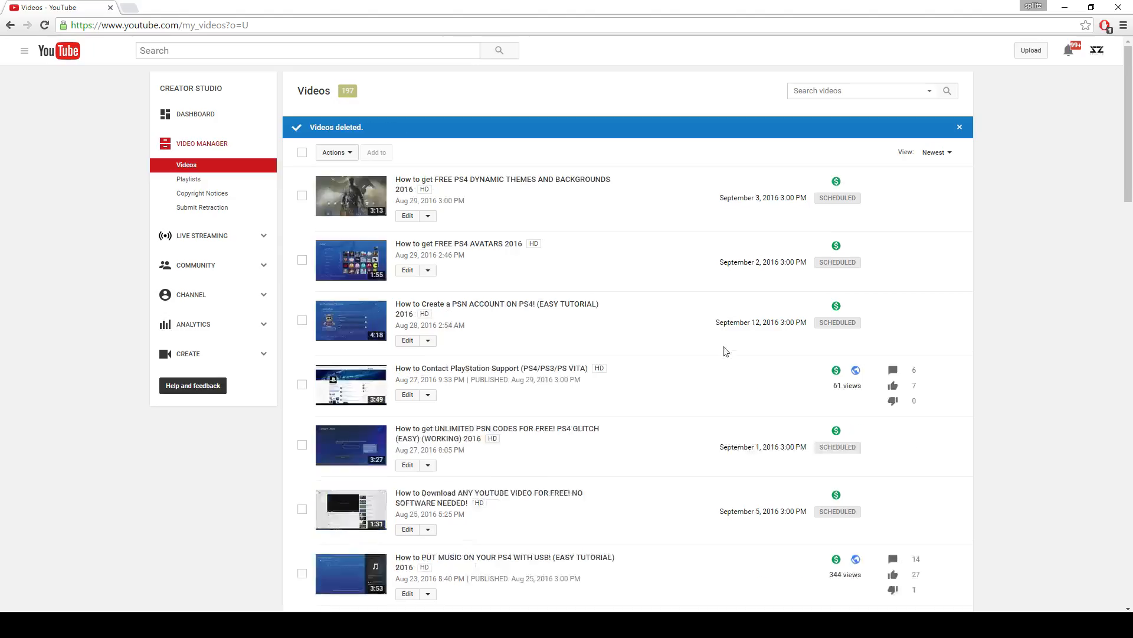
pyautogui.moveTo(395, 92)
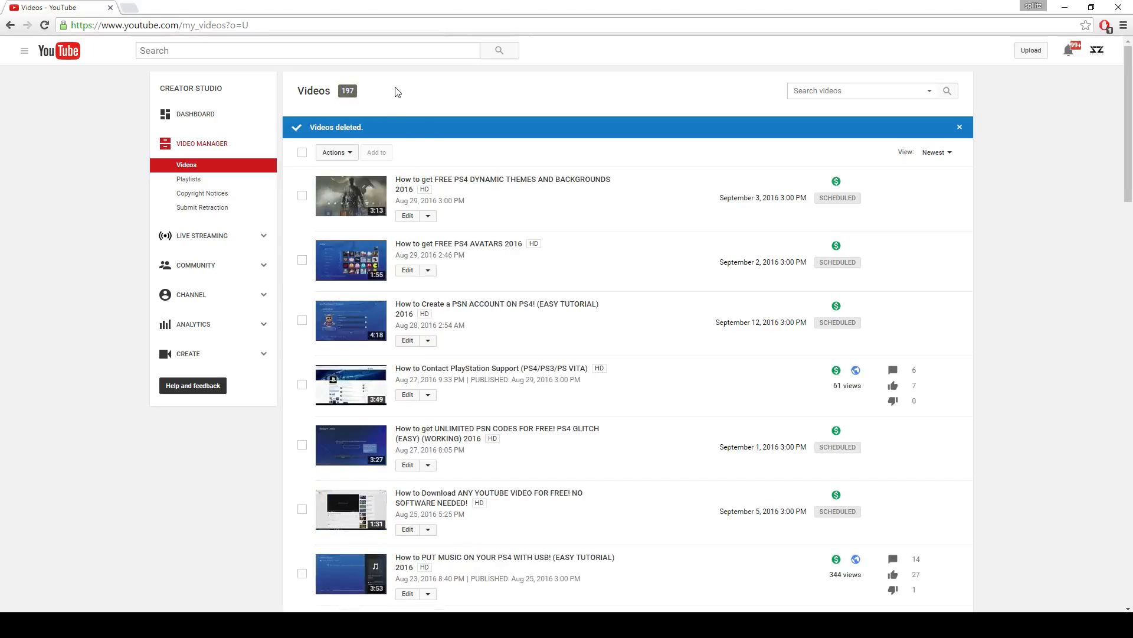
pyautogui.moveTo(1030, 50)
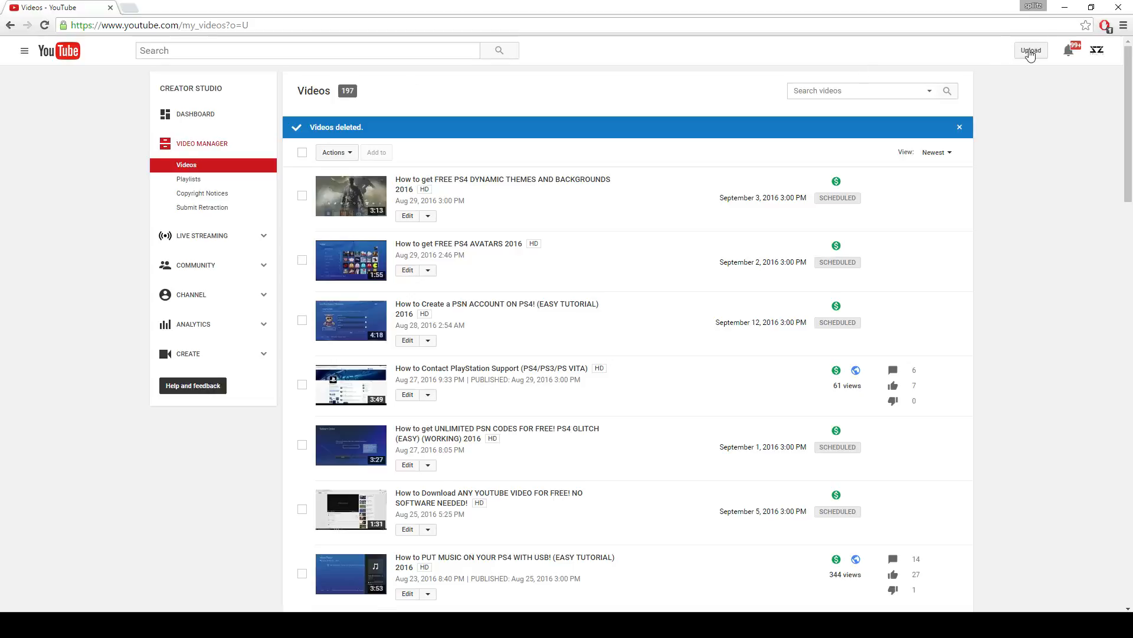
pyautogui.click(1031, 50)
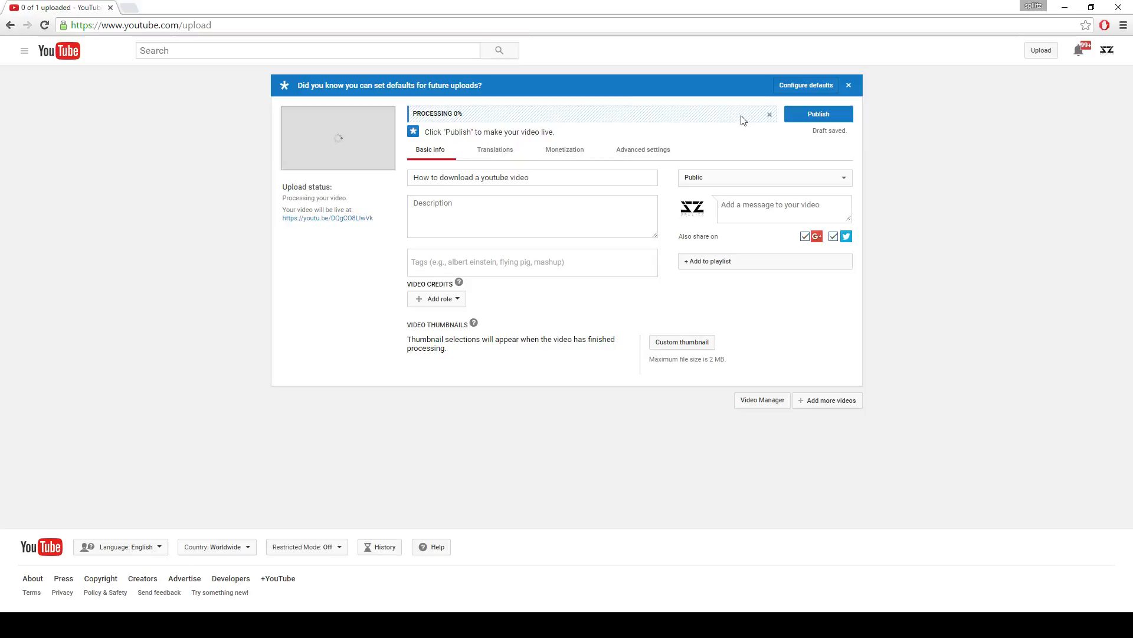
pyautogui.moveTo(759, 120)
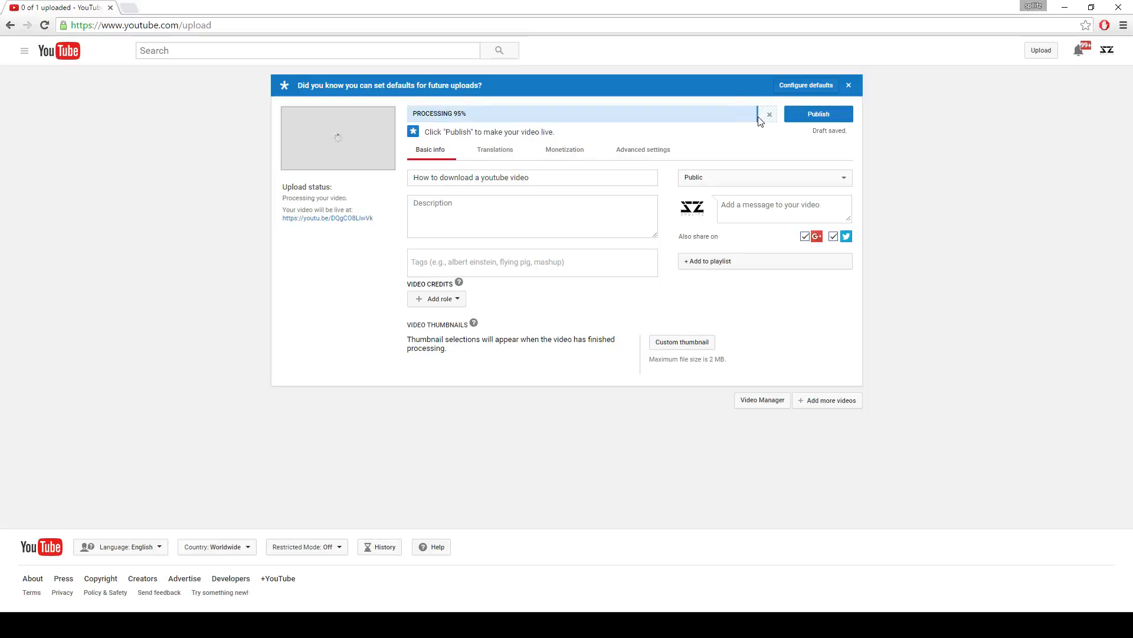
pyautogui.moveTo(575, 194)
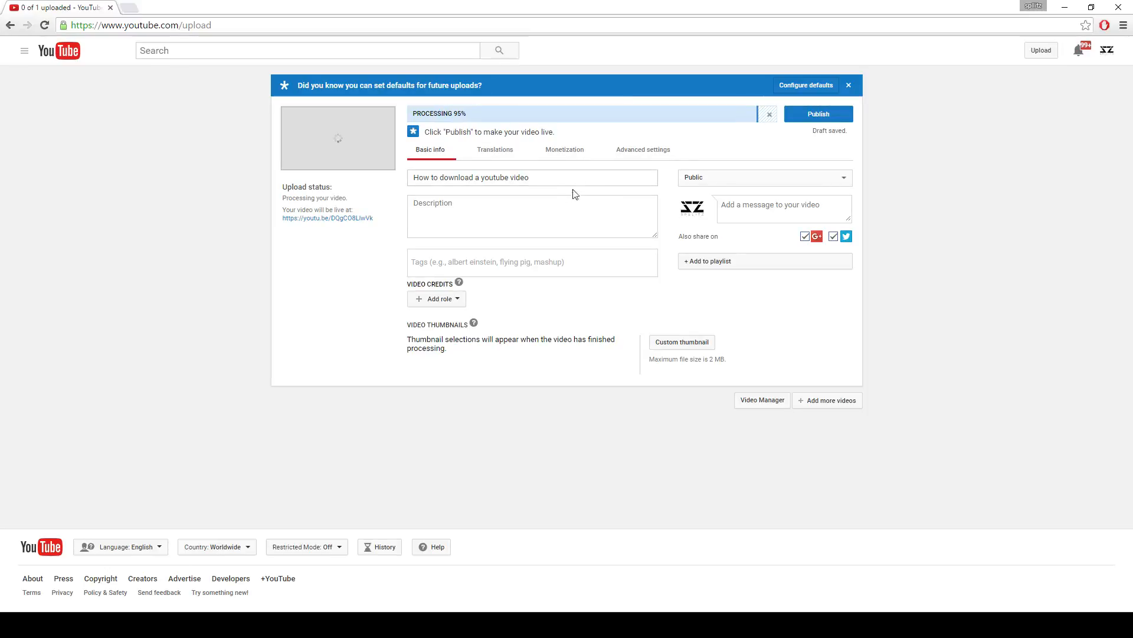